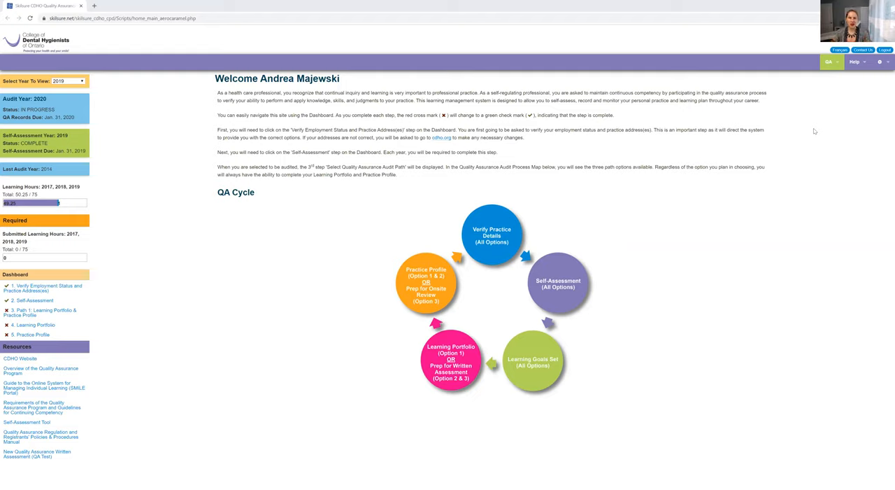
{"action": "mouse_move", "coordinate": [668, 154]}
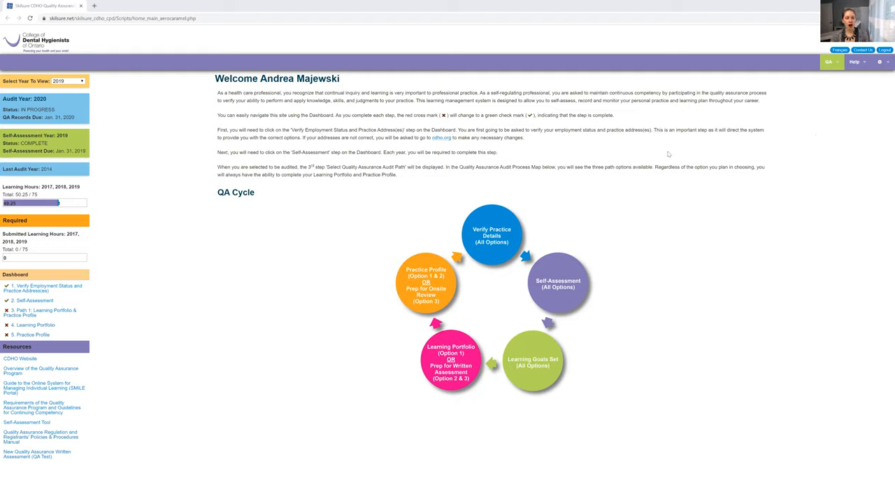
{"action": "mouse_move", "coordinate": [562, 163]}
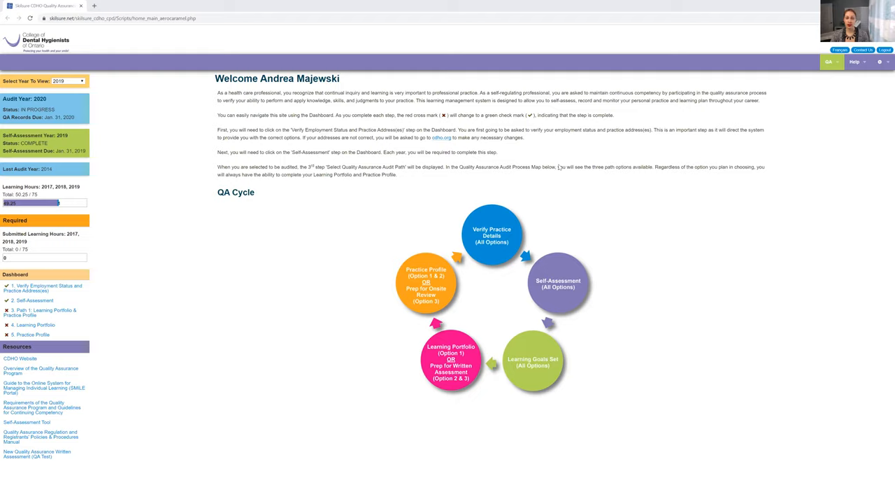
{"action": "mouse_move", "coordinate": [552, 171]}
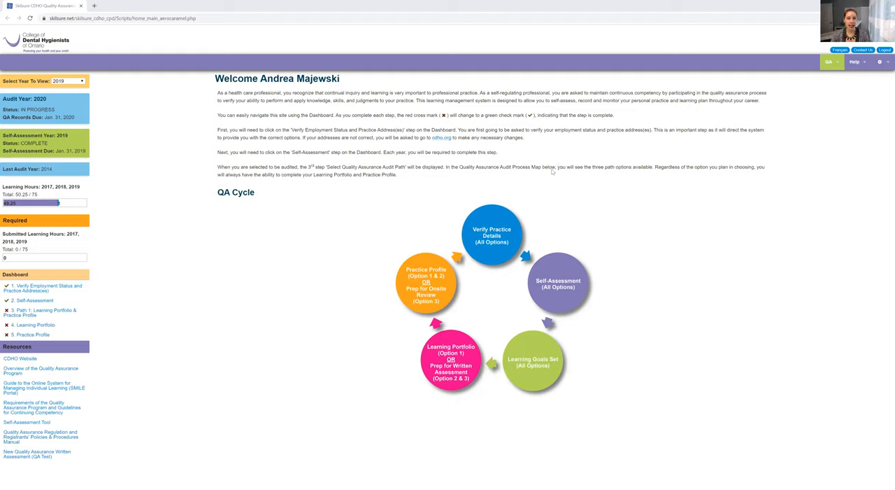
{"action": "mouse_move", "coordinate": [553, 169]}
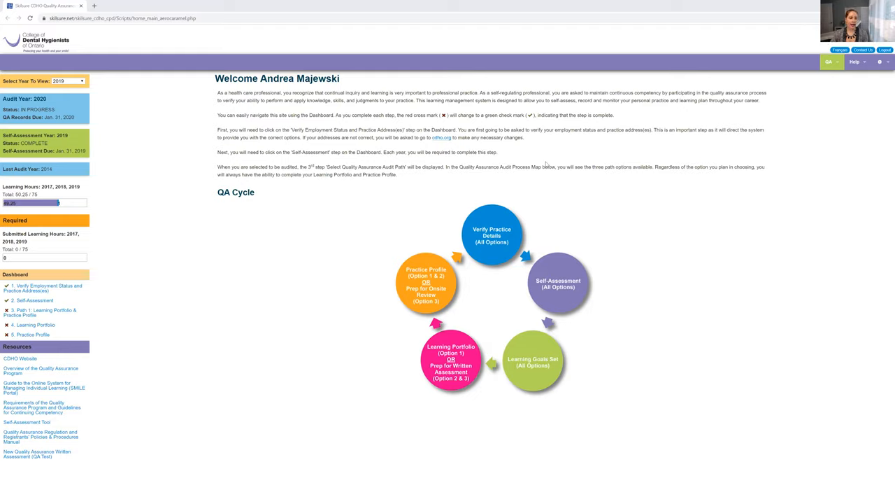
{"action": "mouse_move", "coordinate": [452, 158]}
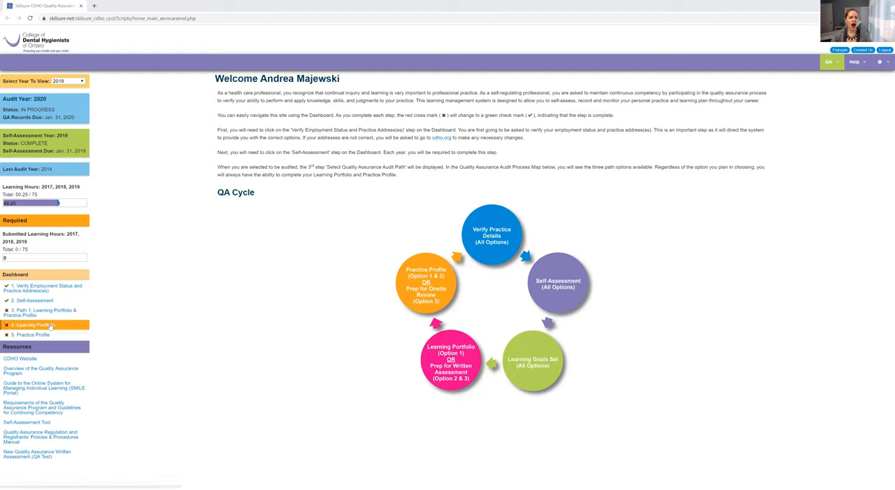
Step: Navigate from the welcome dashboard to the '4. Learning Portfolio' goals page
{"action": "left_click", "coordinate": [33, 325]}
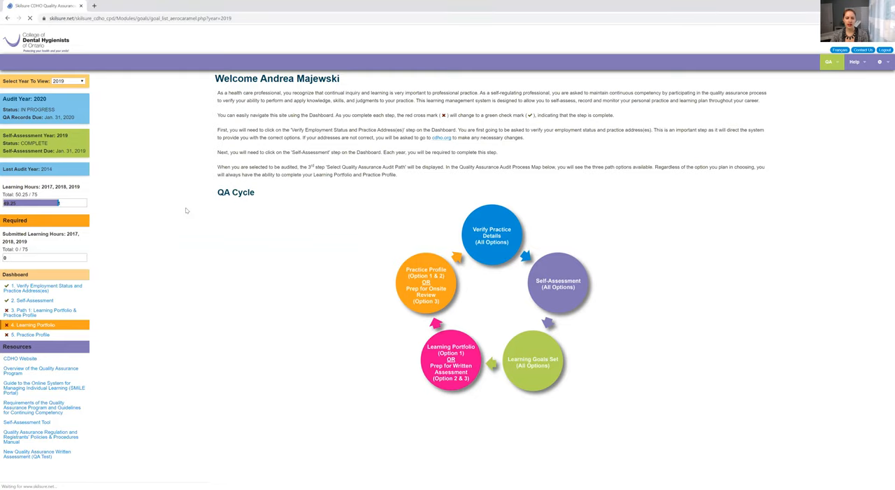
{"action": "left_click", "coordinate": [34, 325]}
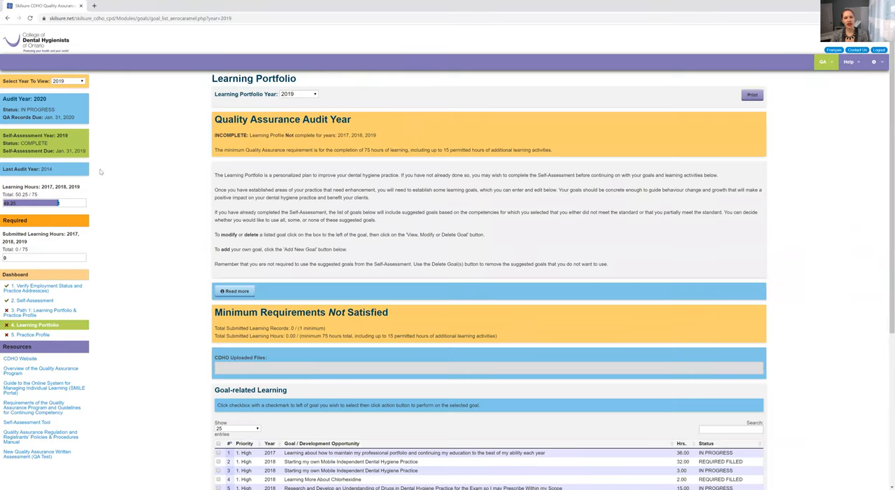
{"action": "scroll", "scroll_direction": "down", "scroll_amount": 3}
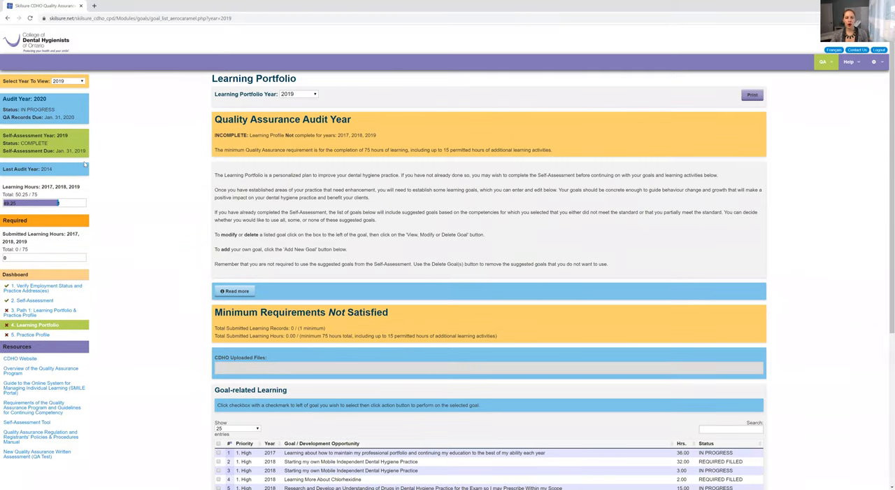
{"action": "mouse_move", "coordinate": [70, 104]}
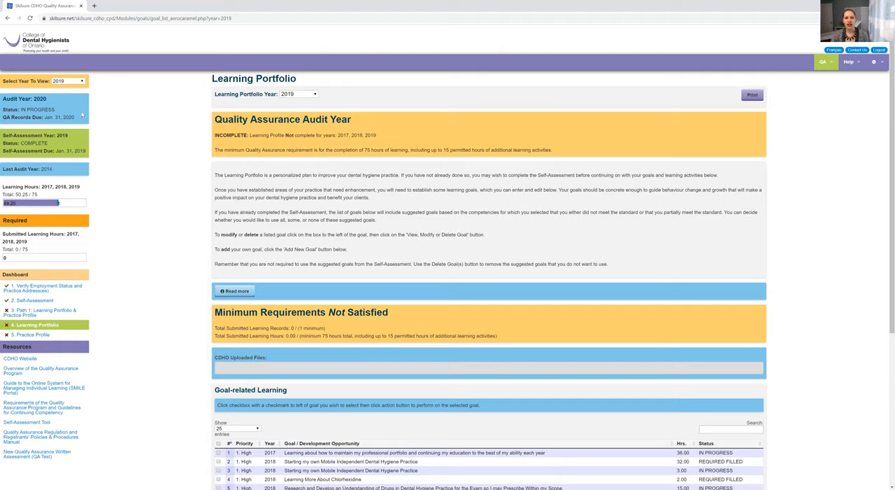
{"action": "mouse_move", "coordinate": [76, 115]}
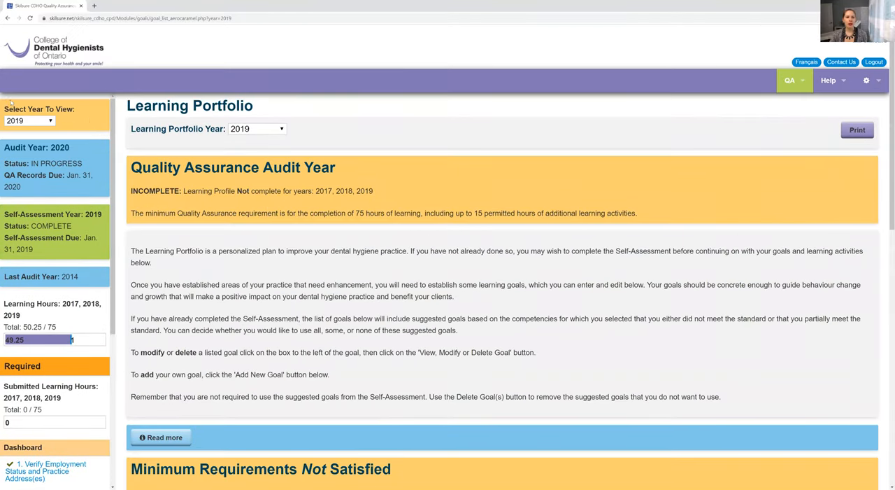
{"action": "left_click", "coordinate": [28, 121]}
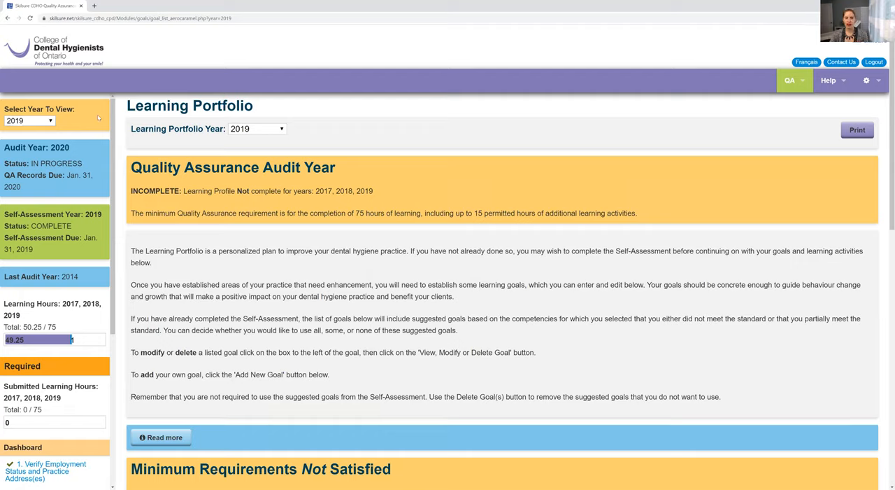
{"action": "left_click", "coordinate": [28, 121]}
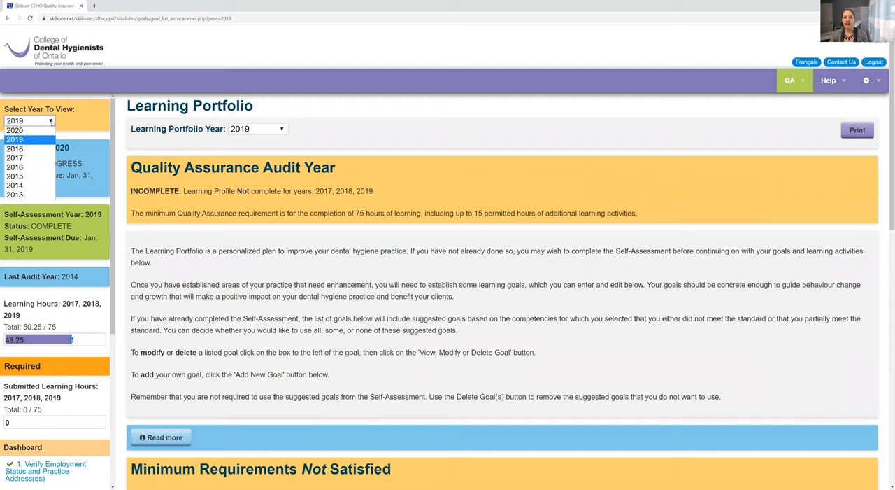
{"action": "mouse_move", "coordinate": [115, 130]}
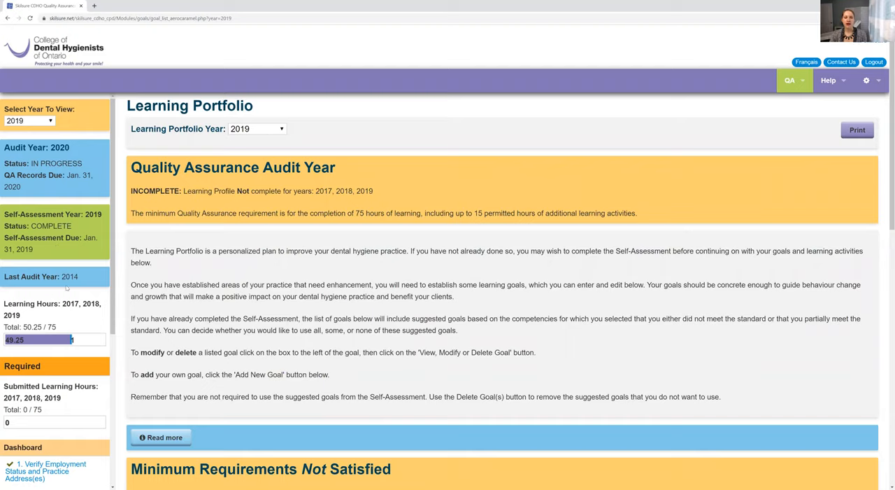
{"action": "left_click", "coordinate": [28, 120]}
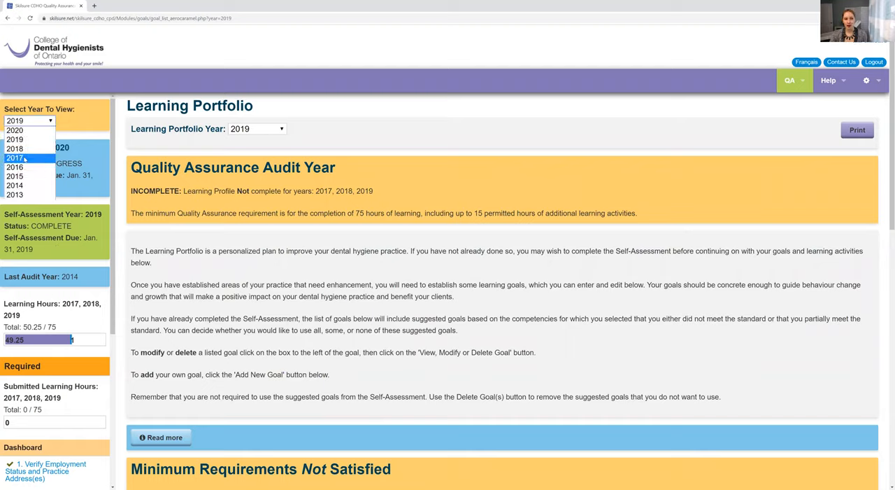
{"action": "mouse_move", "coordinate": [14, 185]}
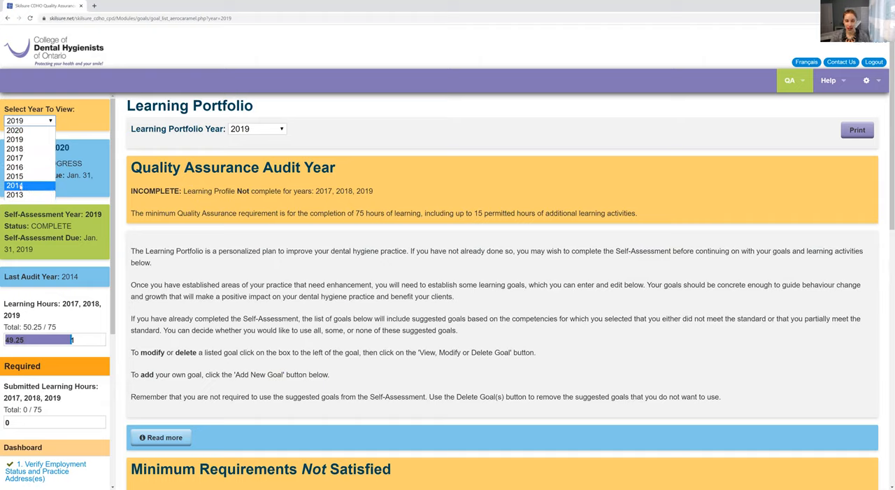
{"action": "left_click", "coordinate": [28, 121]}
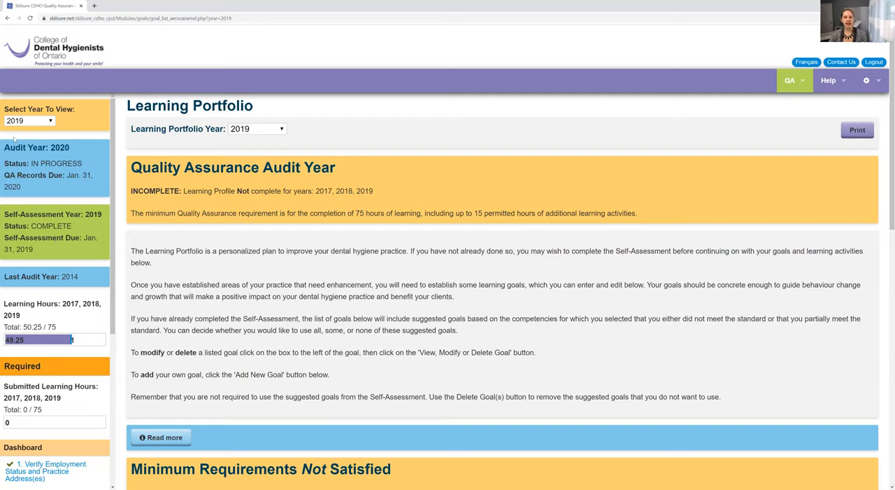
{"action": "left_click", "coordinate": [28, 120]}
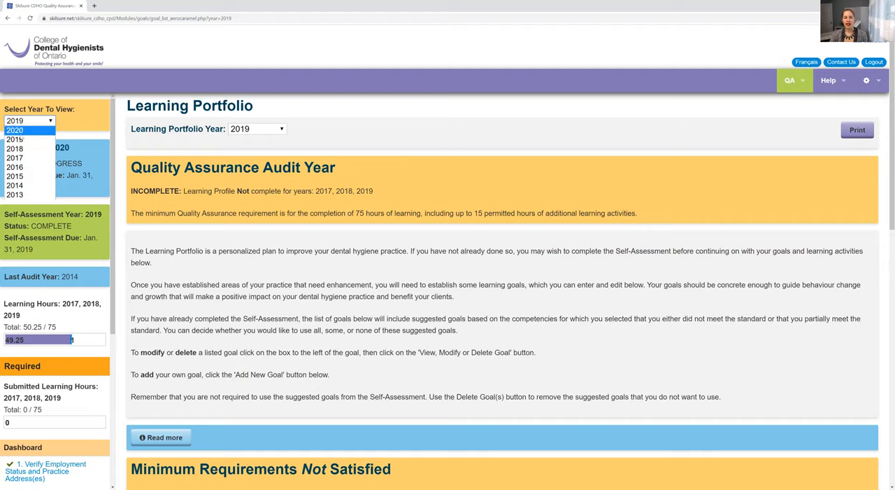
{"action": "left_click", "coordinate": [28, 121]}
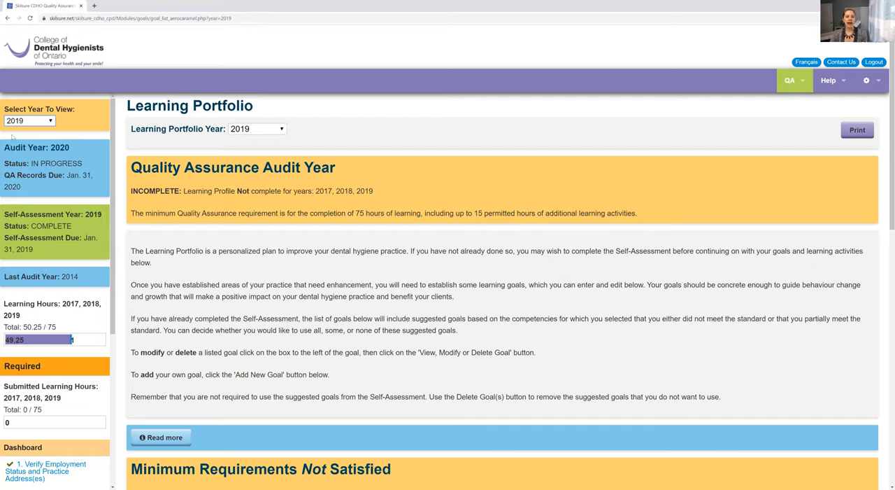
{"action": "left_click", "coordinate": [28, 120]}
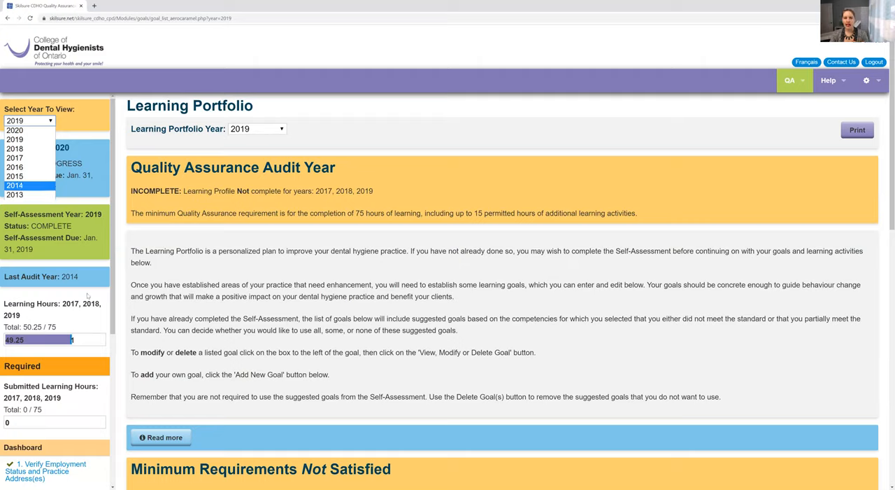
{"action": "left_click", "coordinate": [28, 120]}
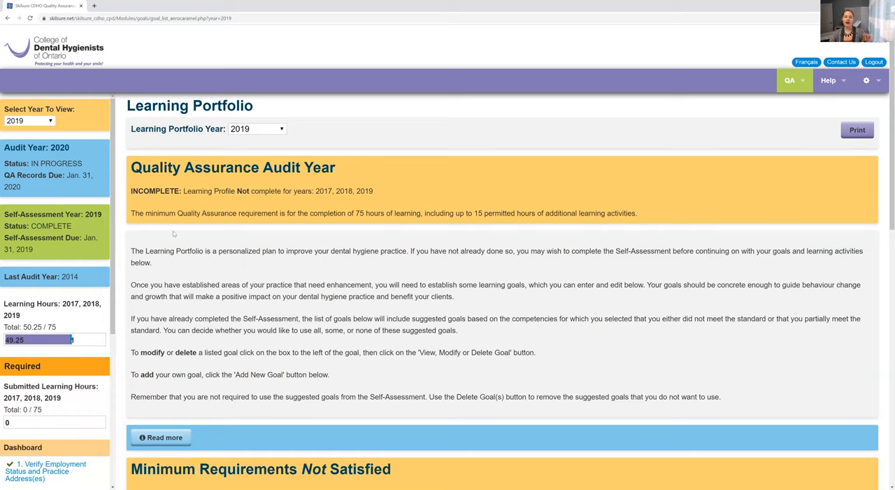
{"action": "scroll", "scroll_direction": "down", "scroll_amount": 3}
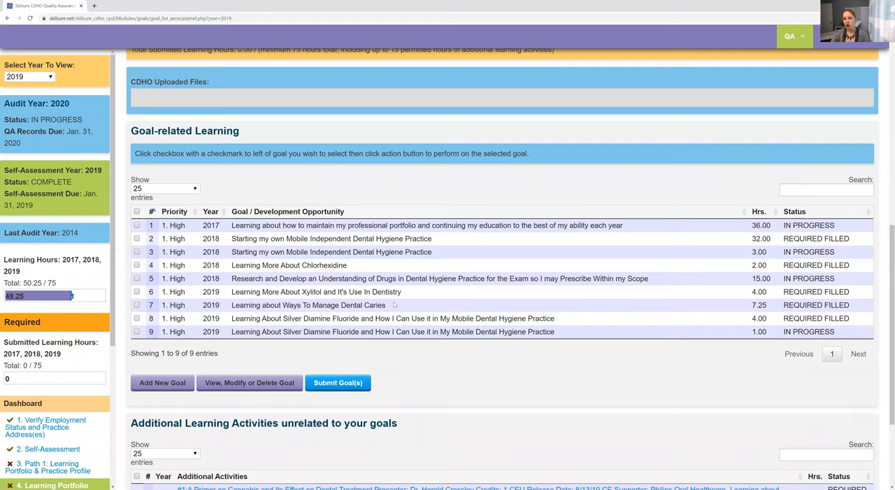
{"action": "mouse_move", "coordinate": [232, 210]}
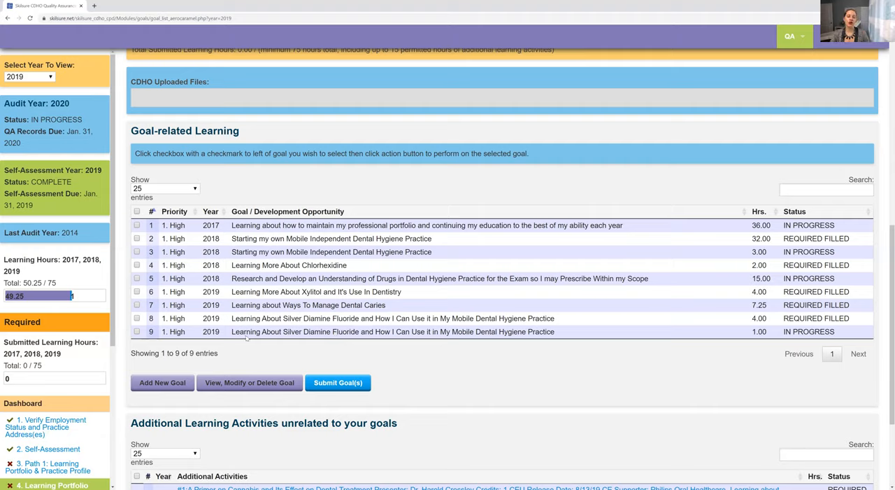
{"action": "mouse_move", "coordinate": [273, 305]}
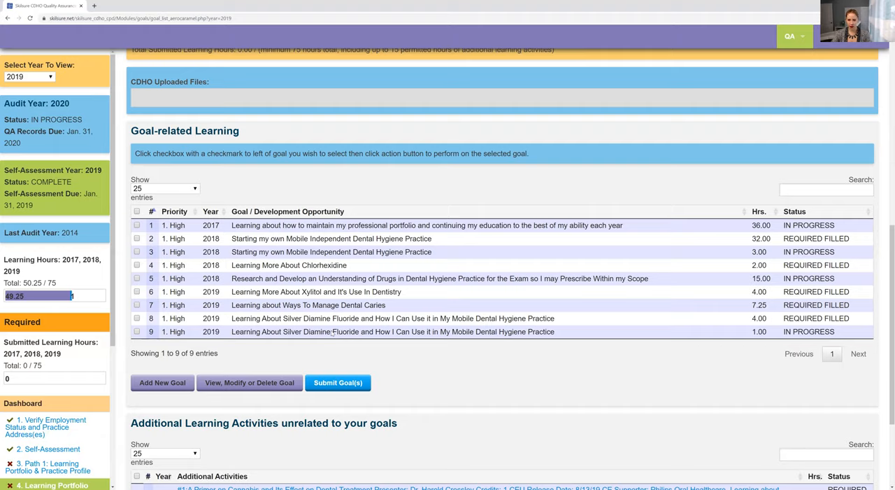
{"action": "mouse_move", "coordinate": [333, 333]}
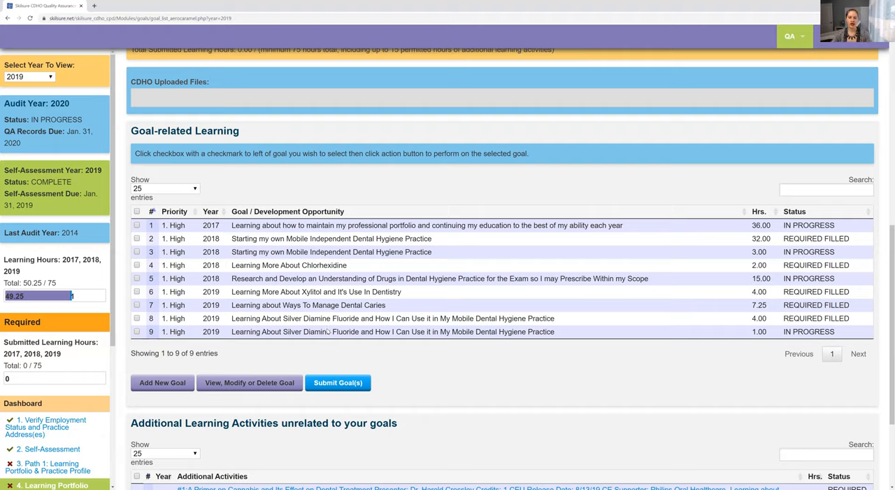
{"action": "mouse_move", "coordinate": [323, 331]}
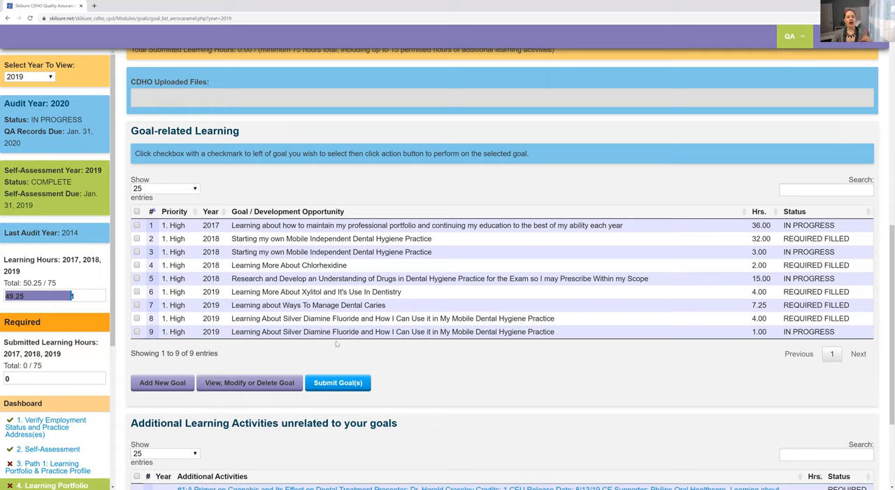
{"action": "mouse_move", "coordinate": [322, 343]}
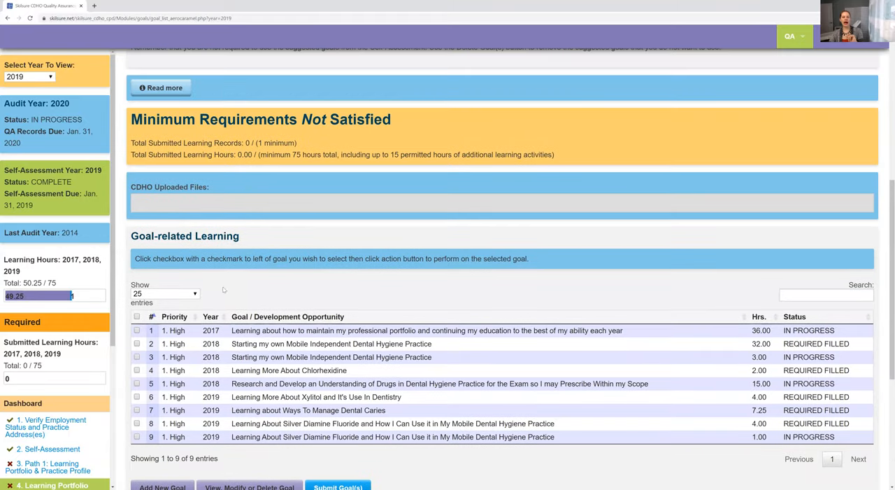
{"action": "mouse_move", "coordinate": [625, 338]}
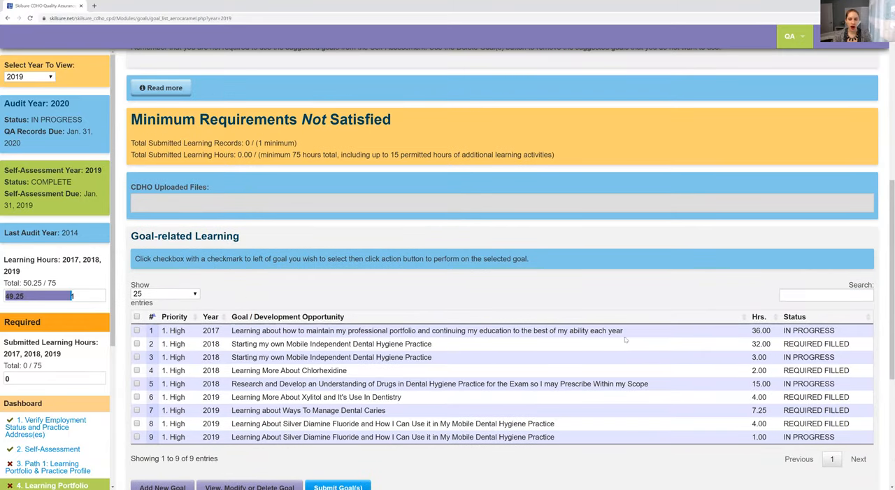
{"action": "left_click_drag", "start_coordinate": [324, 331], "coordinate": [622, 330]}
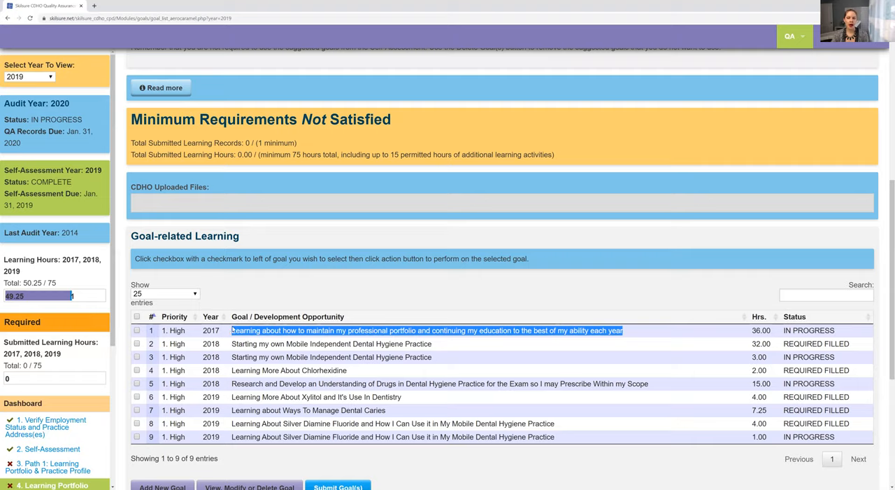
{"action": "mouse_move", "coordinate": [280, 313]}
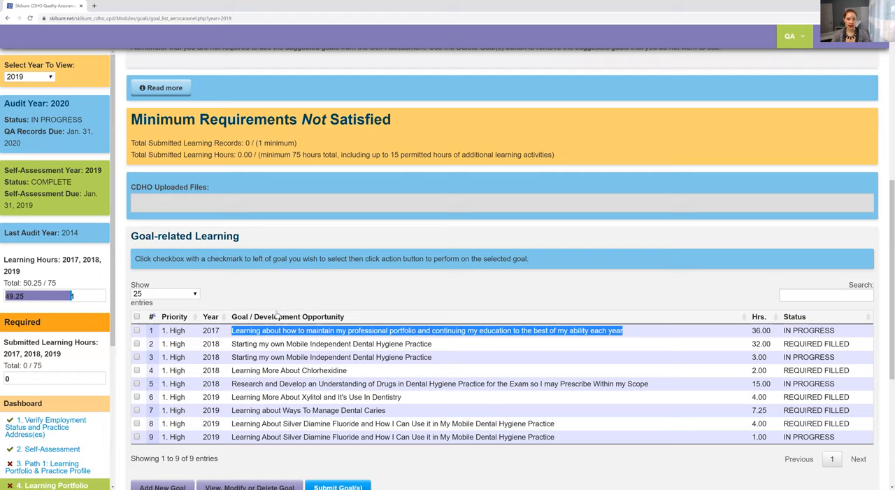
{"action": "mouse_move", "coordinate": [280, 321]}
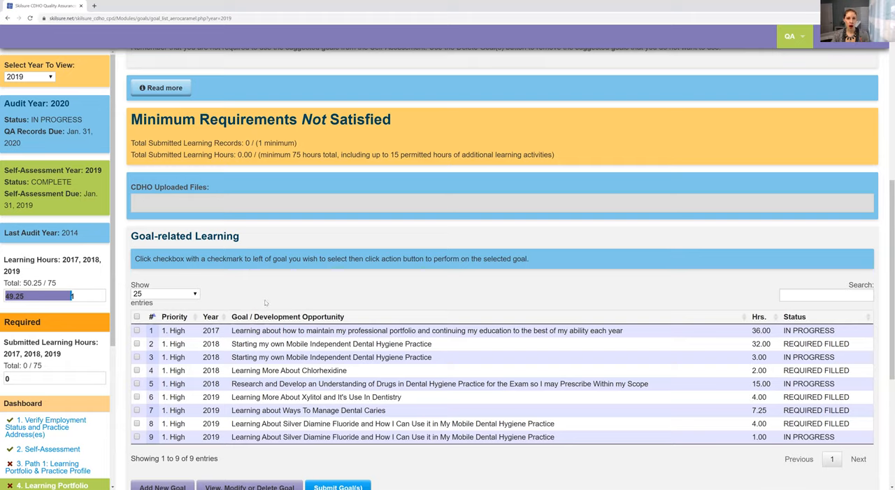
{"action": "mouse_move", "coordinate": [282, 333]}
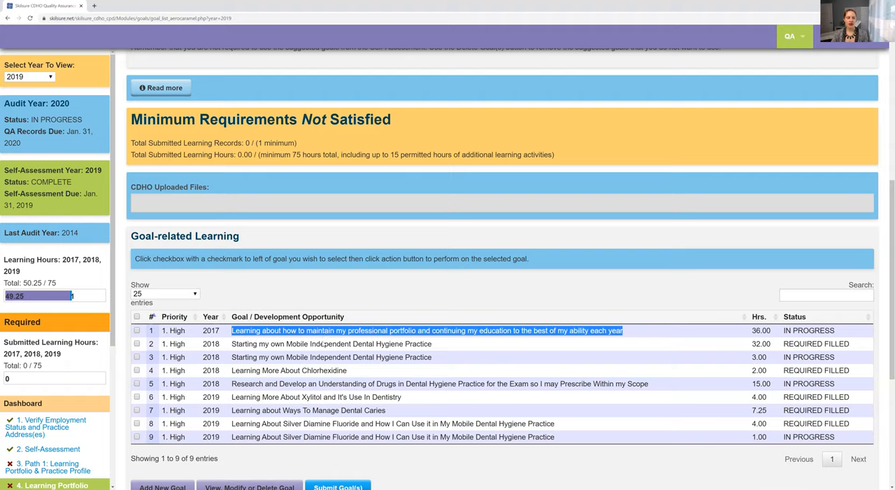
{"action": "mouse_move", "coordinate": [323, 344]}
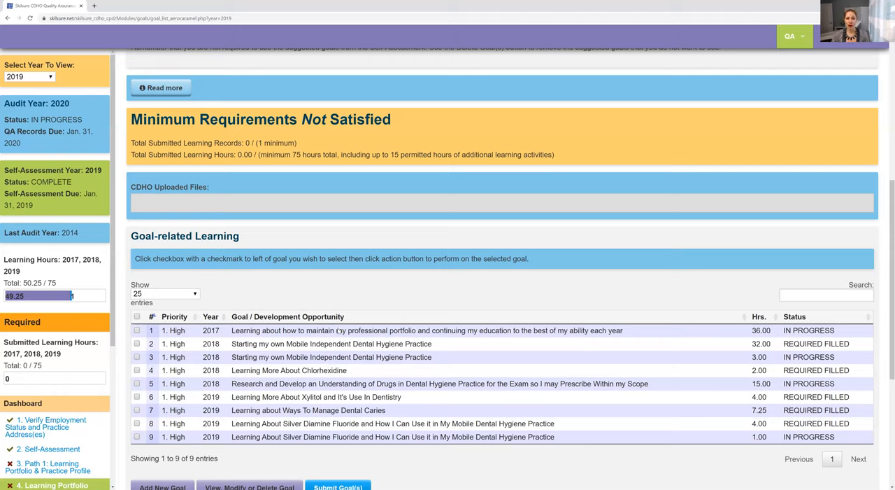
{"action": "mouse_move", "coordinate": [327, 340]}
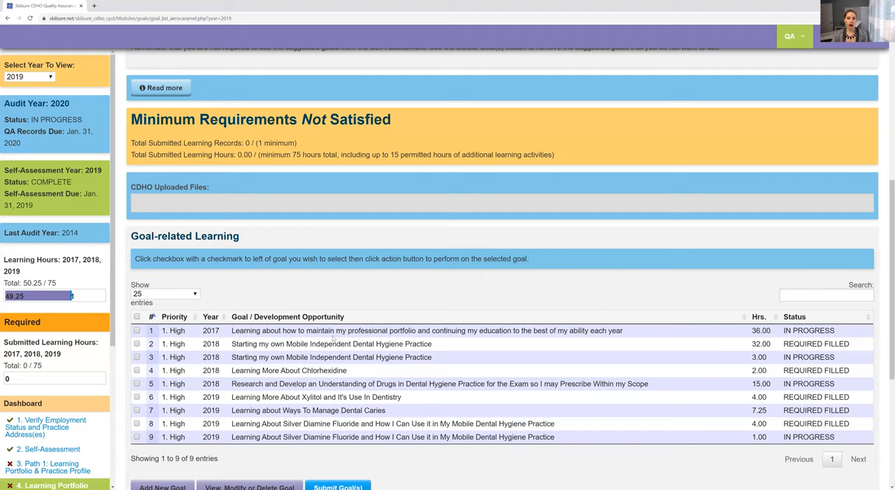
{"action": "scroll", "scroll_direction": "down", "scroll_amount": 3}
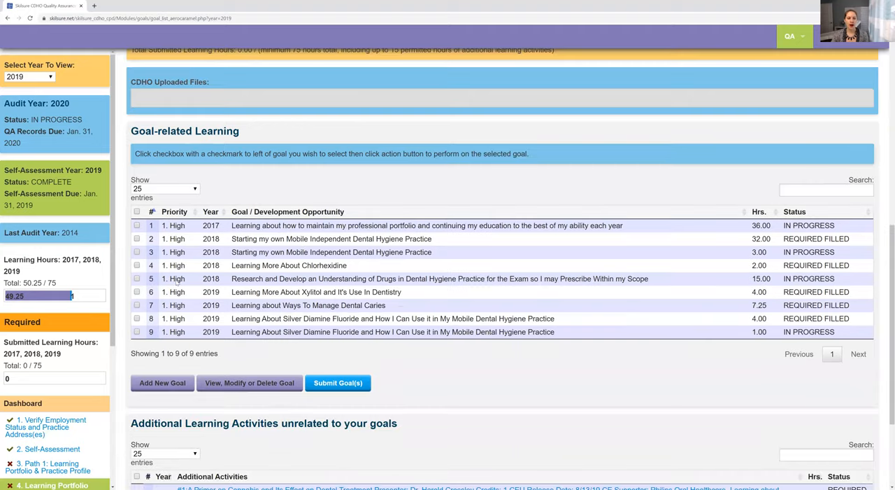
Step: View the 2017 portfolio-maintenance goal's details and scroll through its activities
{"action": "left_click", "coordinate": [137, 225]}
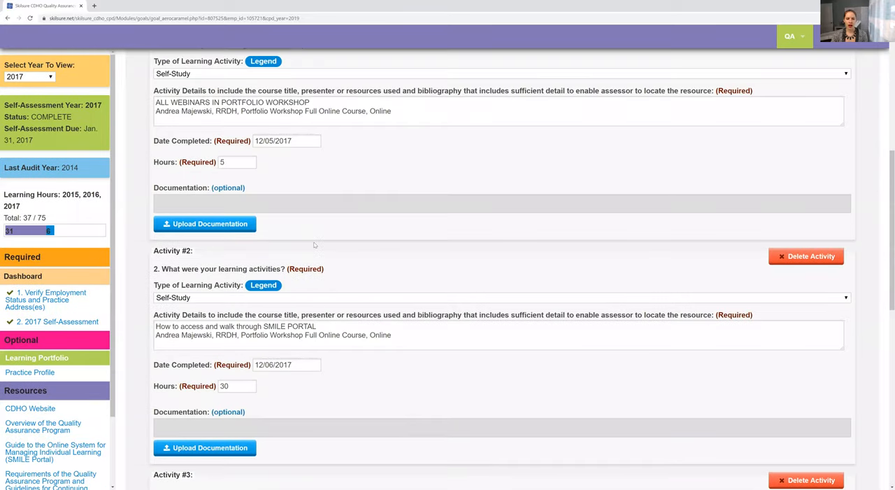
{"action": "scroll", "scroll_direction": "down", "scroll_amount": 3}
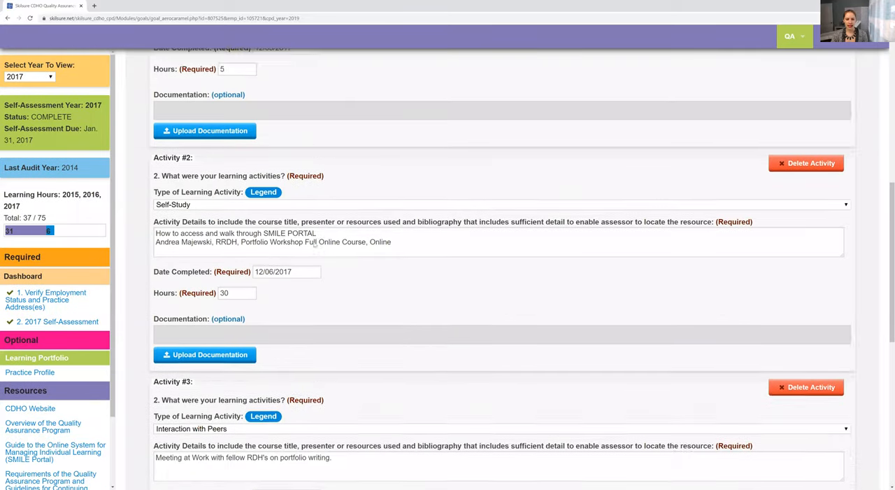
{"action": "scroll", "scroll_direction": "down", "scroll_amount": 3}
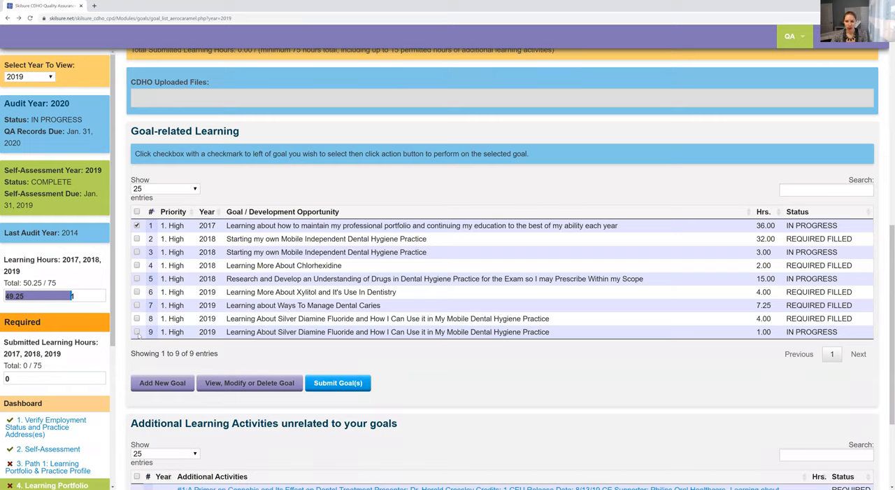
Step: Tick the Silver Diamine Fluoride goals, review the 2017 goal's 36-hour activity and blank Report on Learning, then return to the list
{"action": "left_click", "coordinate": [137, 331]}
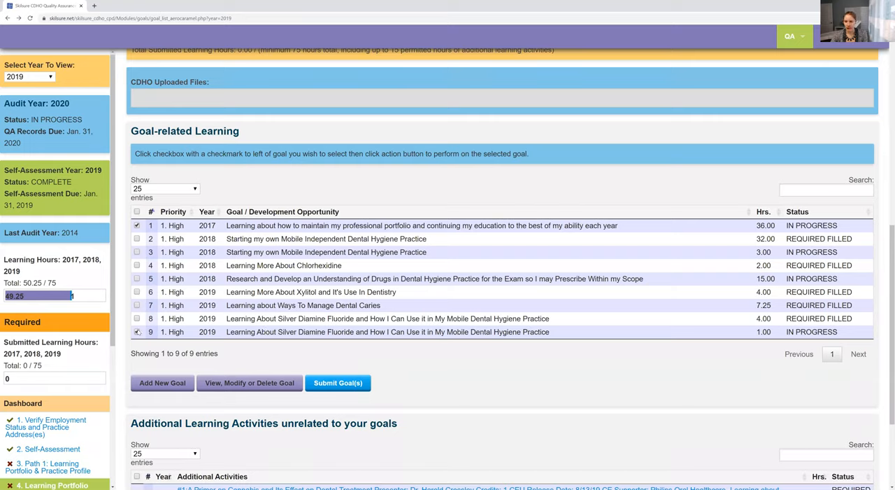
{"action": "left_click", "coordinate": [137, 319]}
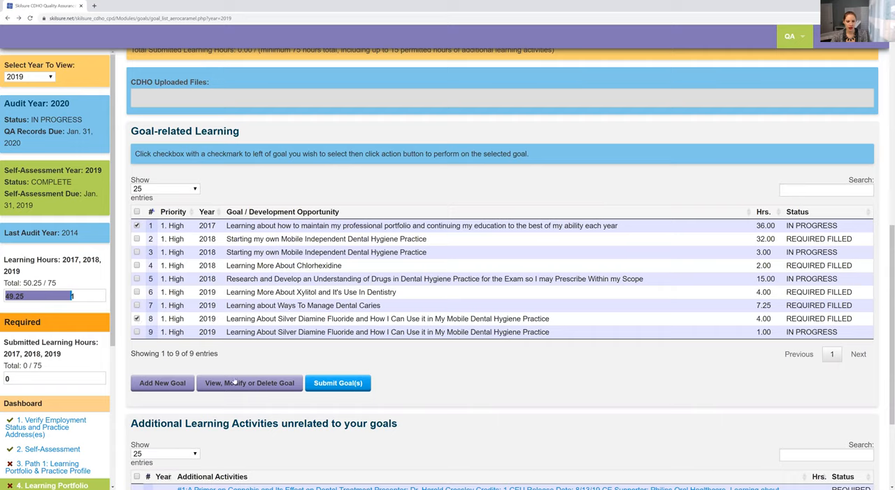
{"action": "left_click", "coordinate": [249, 383]}
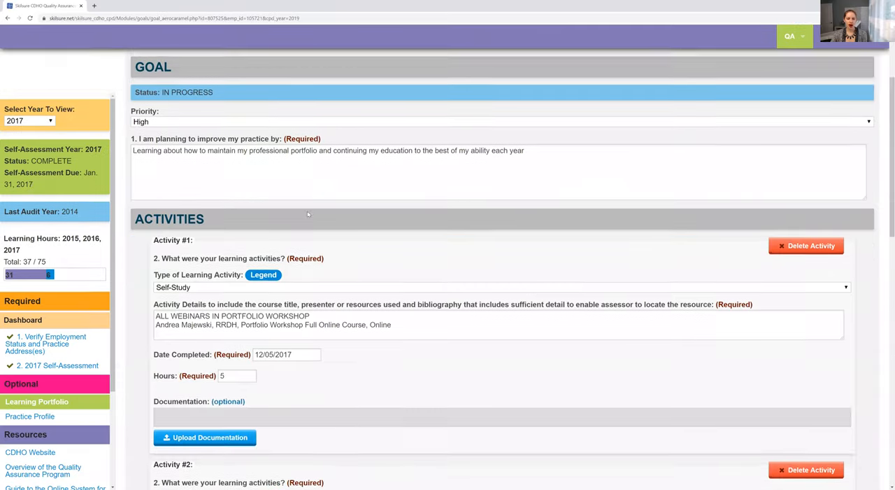
{"action": "scroll", "scroll_direction": "down", "scroll_amount": 3}
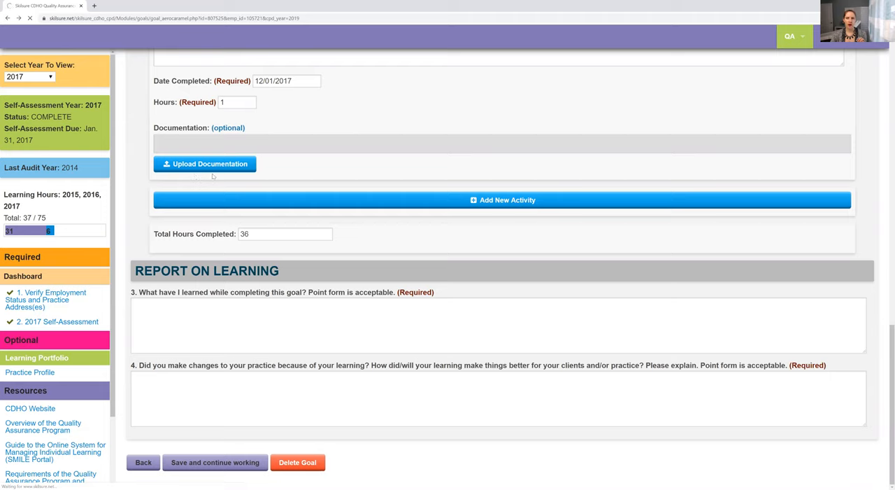
{"action": "left_click", "coordinate": [142, 461]}
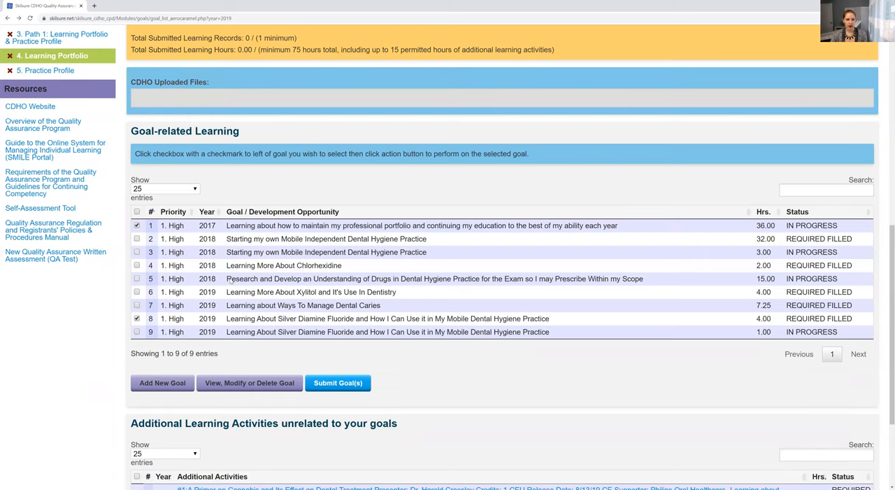
Step: Select goal 5, the 2018 drugs research goal, and load its in-progress details page
{"action": "left_click", "coordinate": [137, 278]}
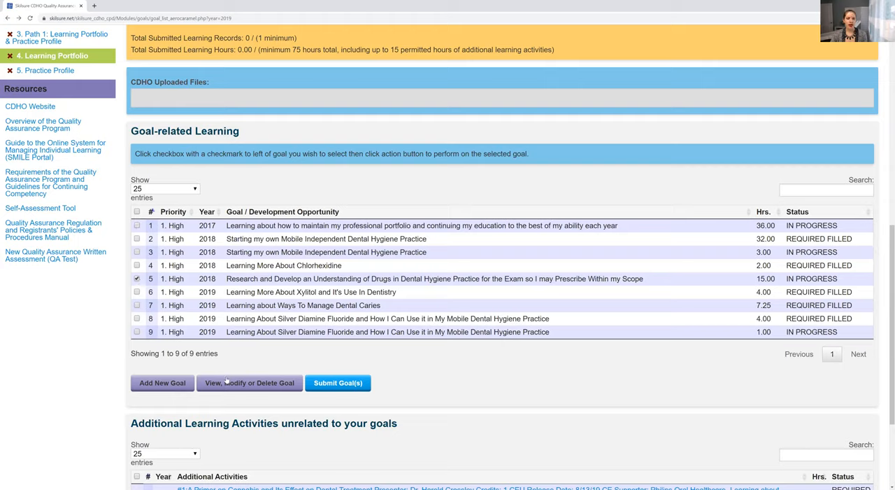
{"action": "left_click", "coordinate": [249, 384]}
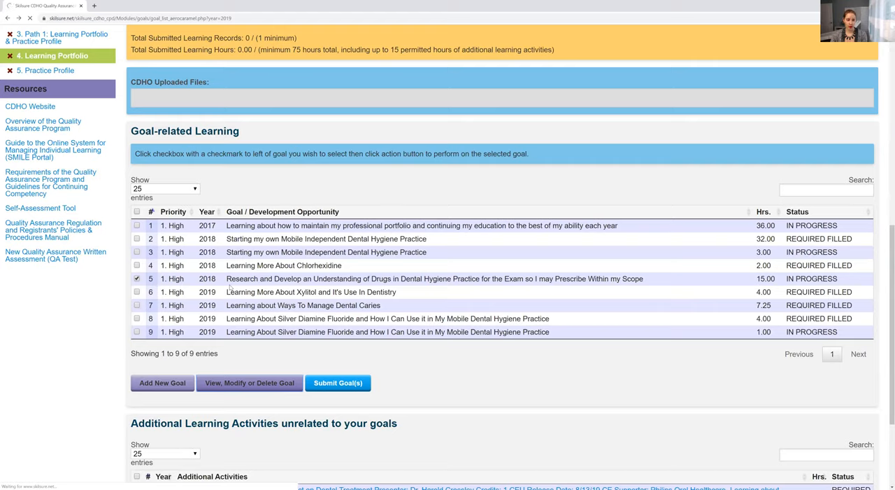
{"action": "left_click", "coordinate": [249, 383]}
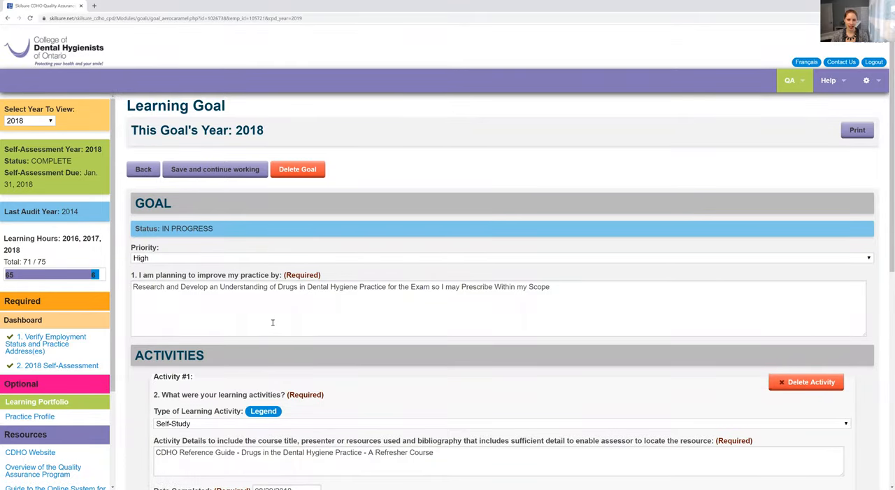
Step: Scroll past the 15-hour self-study activity to the blank Report on Learning section
{"action": "scroll", "scroll_direction": "down", "scroll_amount": 3}
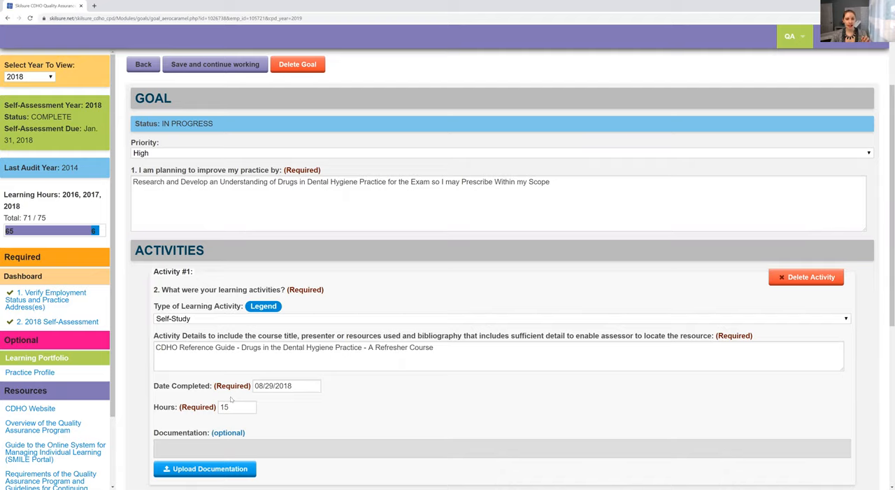
{"action": "scroll", "scroll_direction": "down", "scroll_amount": 3}
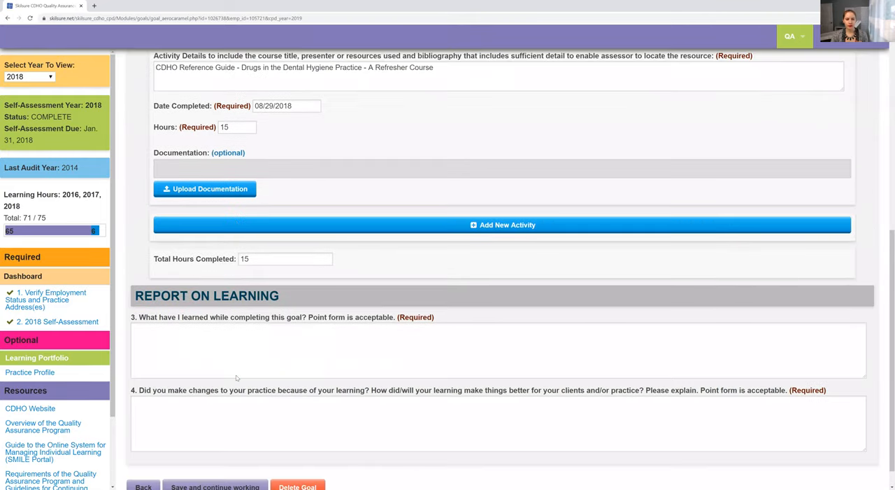
{"action": "scroll", "scroll_direction": "down", "scroll_amount": 3}
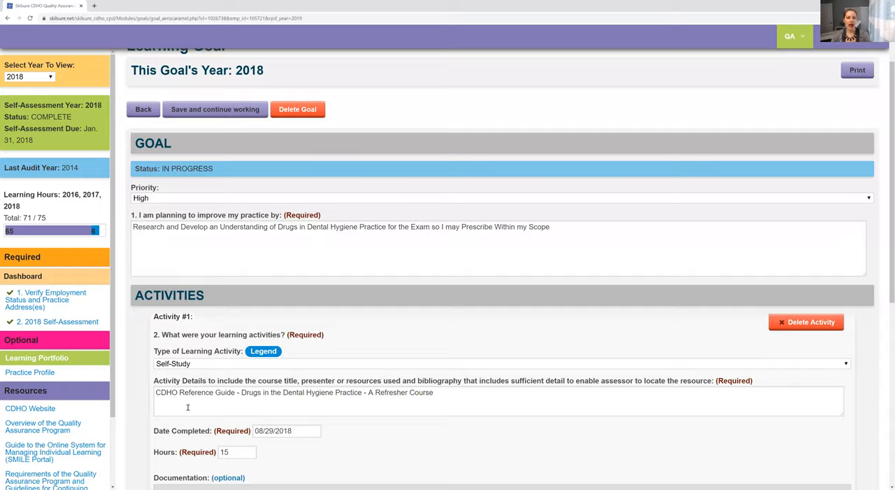
{"action": "scroll", "scroll_direction": "down", "scroll_amount": 3}
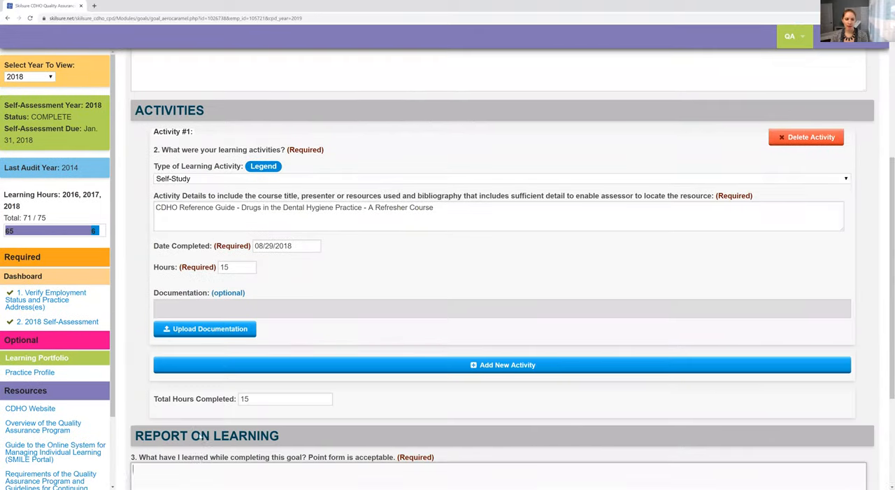
{"action": "scroll", "scroll_direction": "down", "scroll_amount": 3}
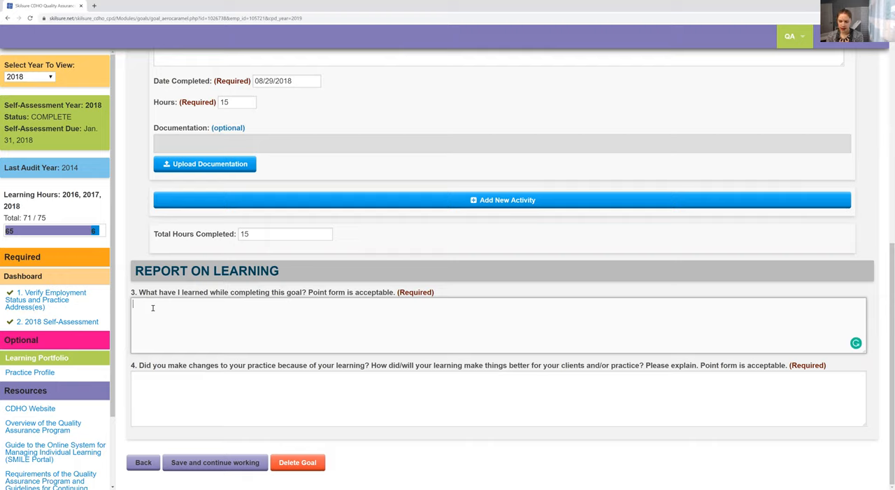
Step: Enter three 'Yes I learned' bullets about prescribing in scope of practice and not prescribing antibiotics
{"action": "type", "text": "Yes I larned about how to prescri"}
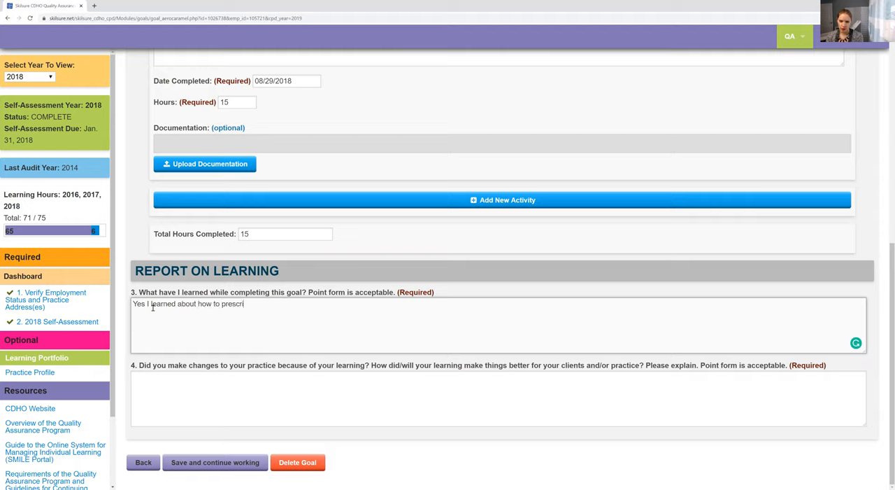
{"action": "type", "text": "be"}
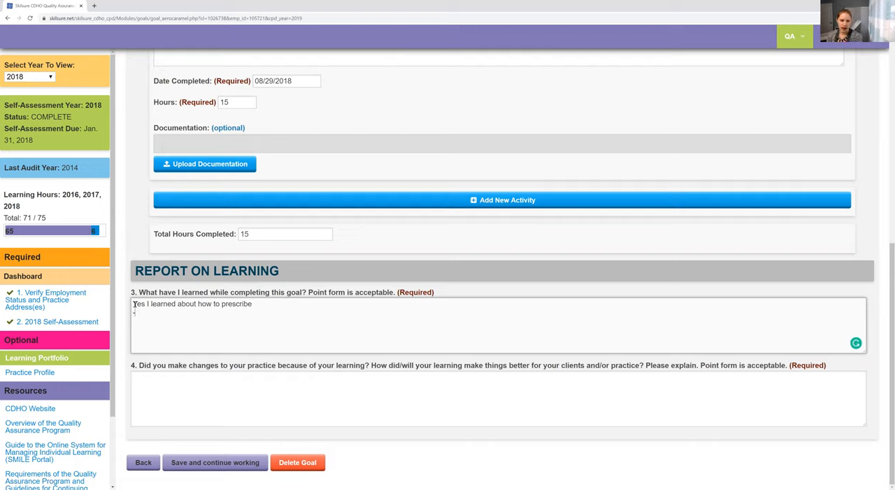
{"action": "type", "text": "-Yes I learned how to pr"}
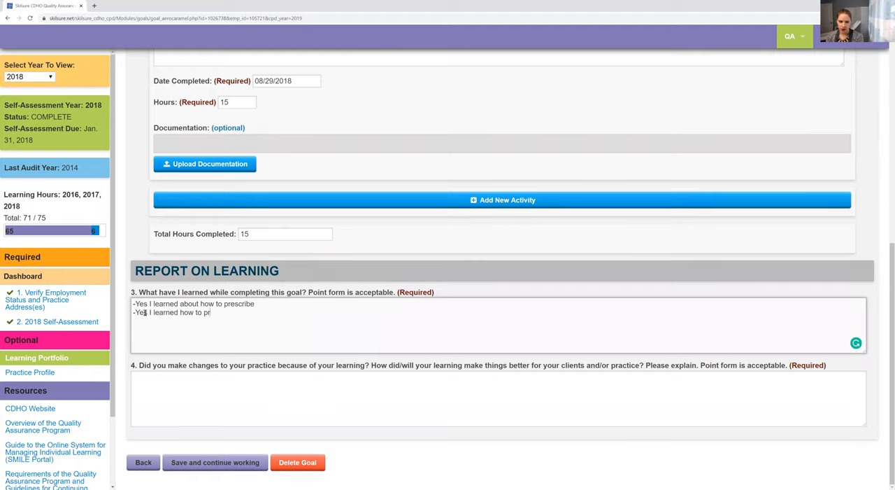
{"action": "type", "text": "escribe in m"}
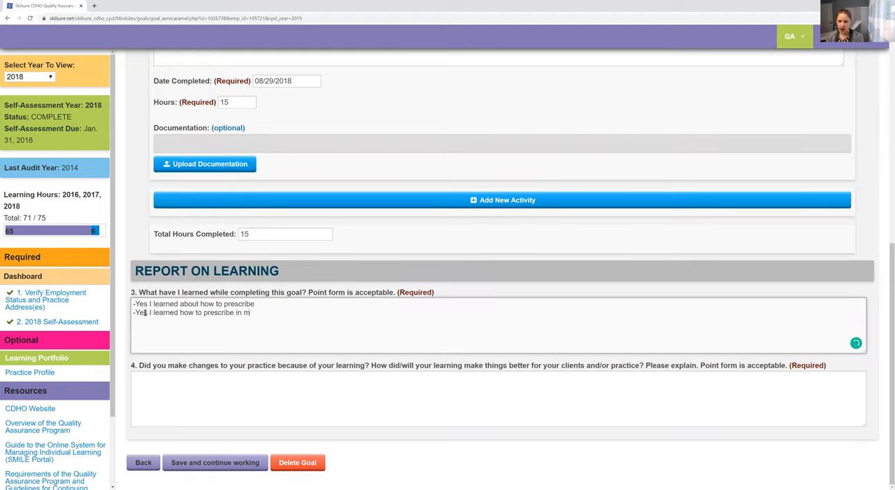
{"action": "type", "text": "y scope of practi"}
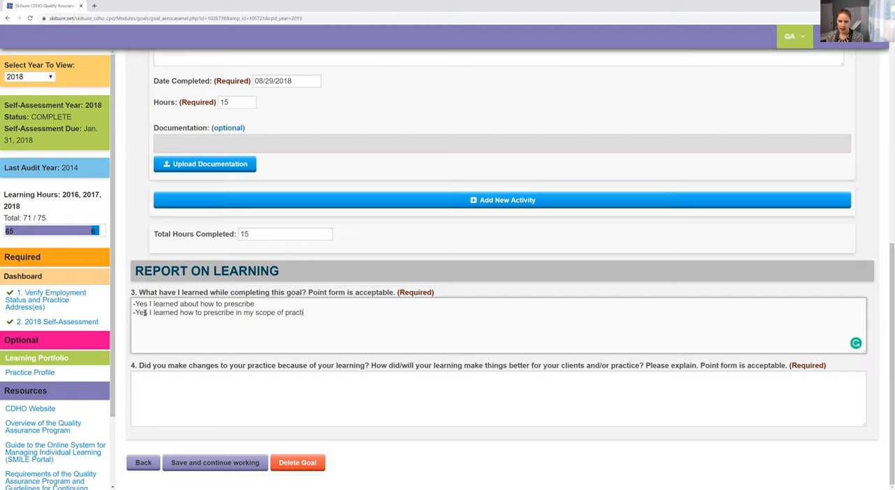
{"action": "type", "text": "-Yes"}
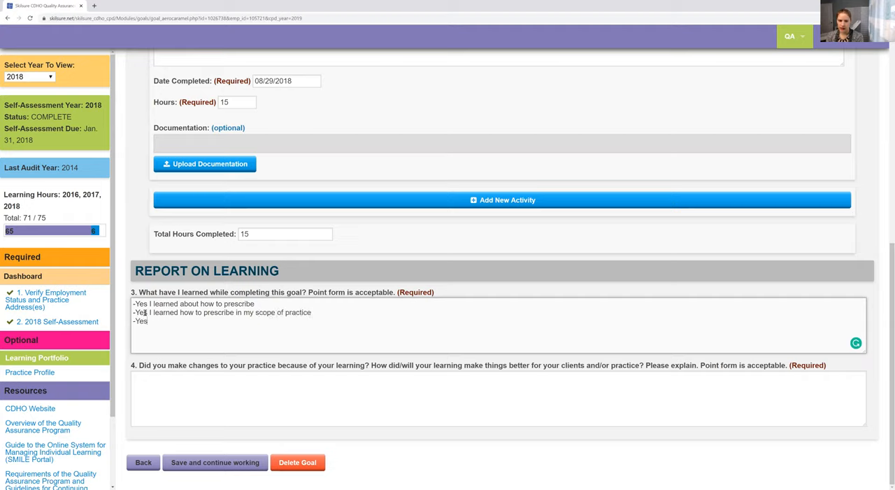
{"action": "type", "text": "I learned I cannot pre"}
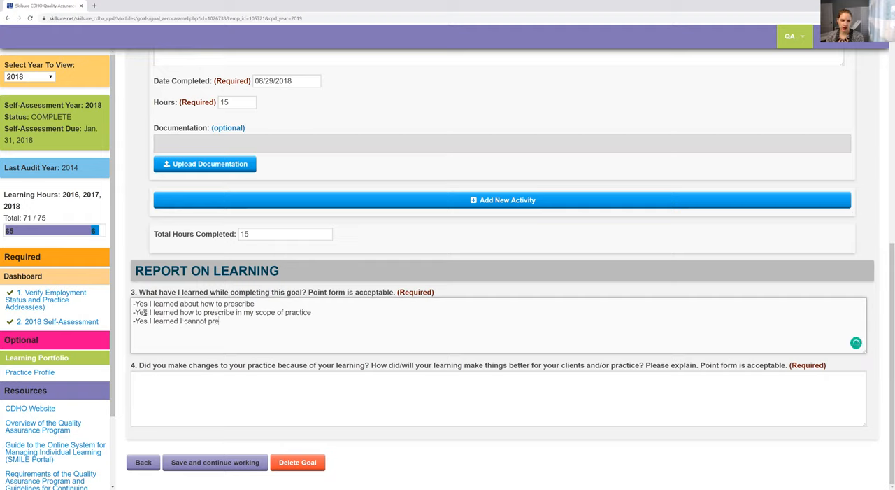
{"action": "type", "text": "scribe"}
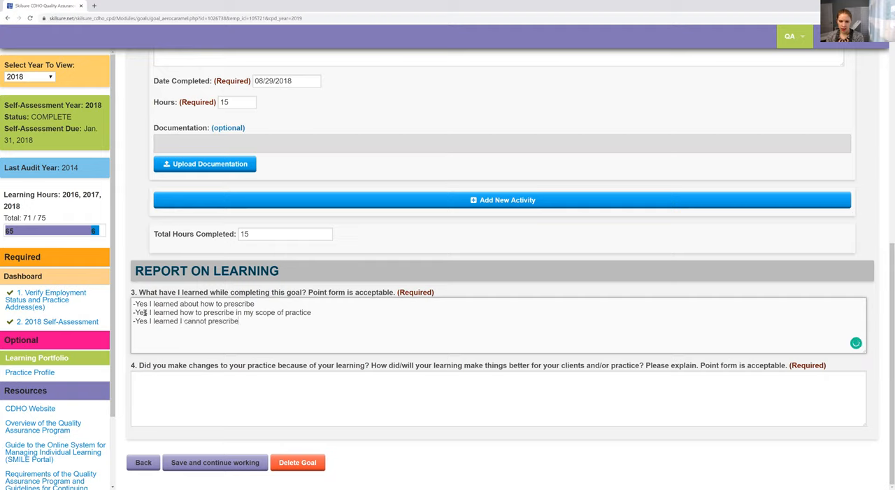
{"action": "type", "text": "antibiotics"}
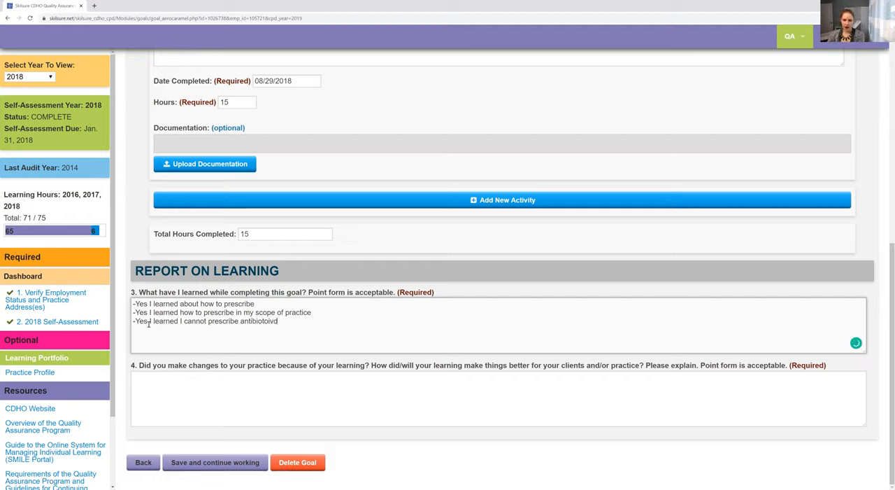
{"action": "key", "text": "Backspace"}
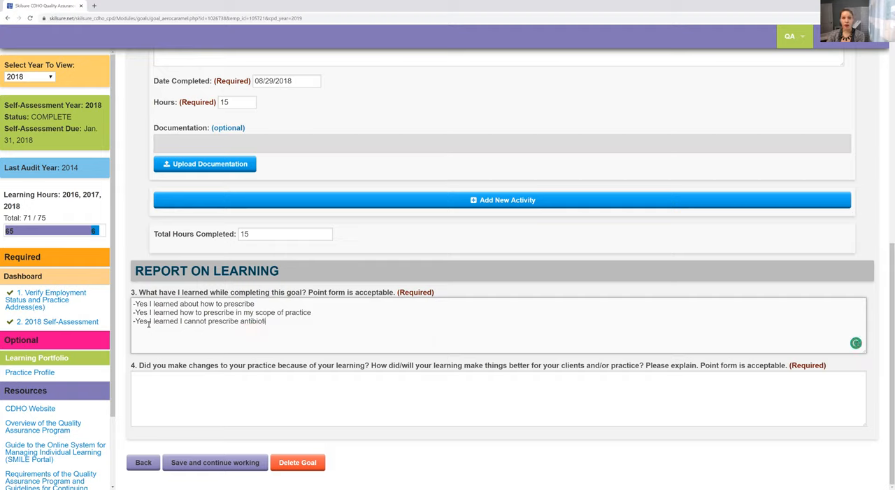
{"action": "type", "text": "cs"}
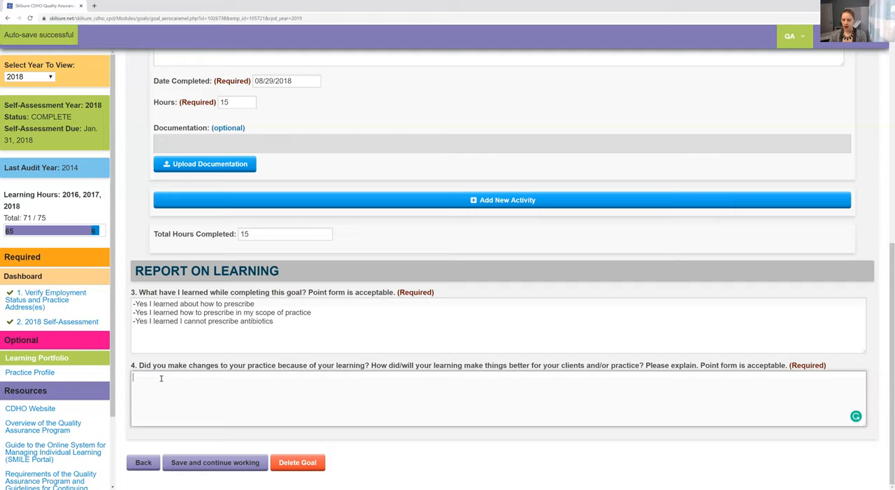
Step: Enter 'Yes I did - I can now prescribe' as the practice-change answer and review the goal
{"action": "type", "text": "Yes I did"}
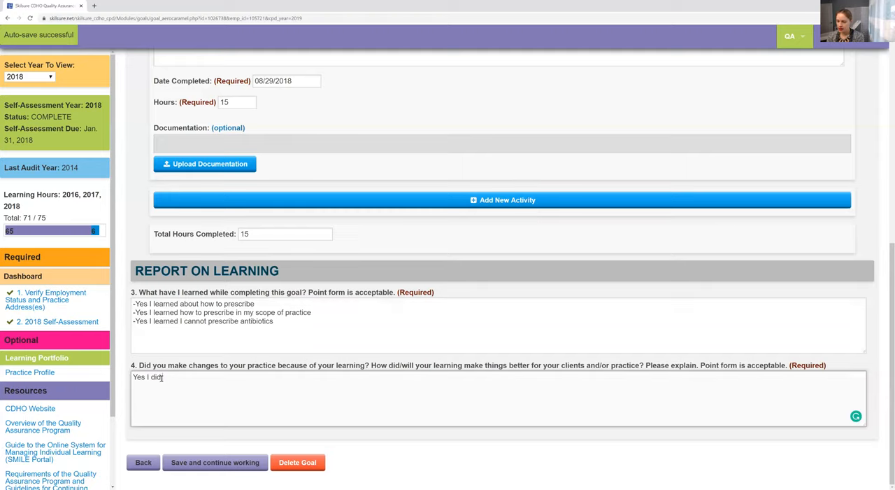
{"action": "type", "text": "- I can now presc"}
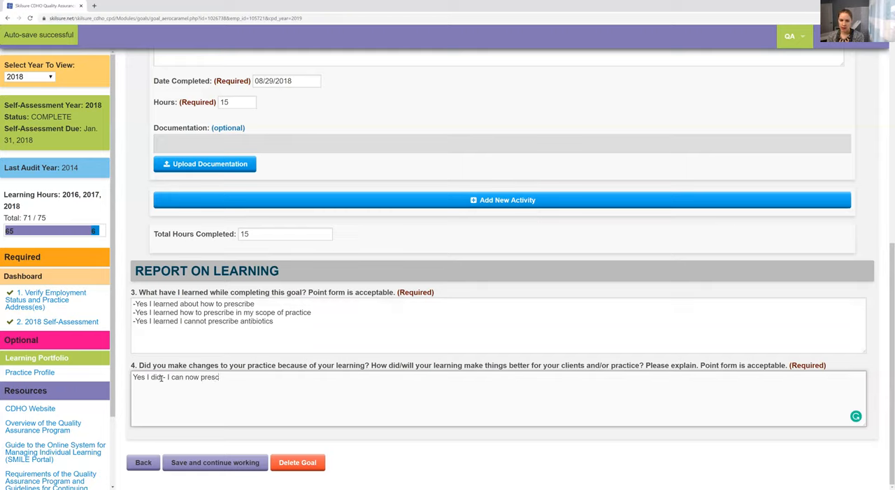
{"action": "type", "text": "ribe"}
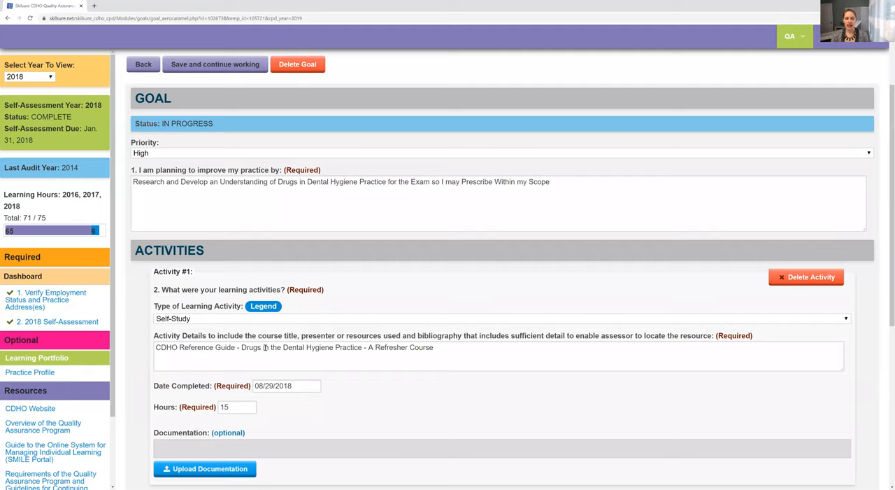
{"action": "scroll", "scroll_direction": "down", "scroll_amount": 3}
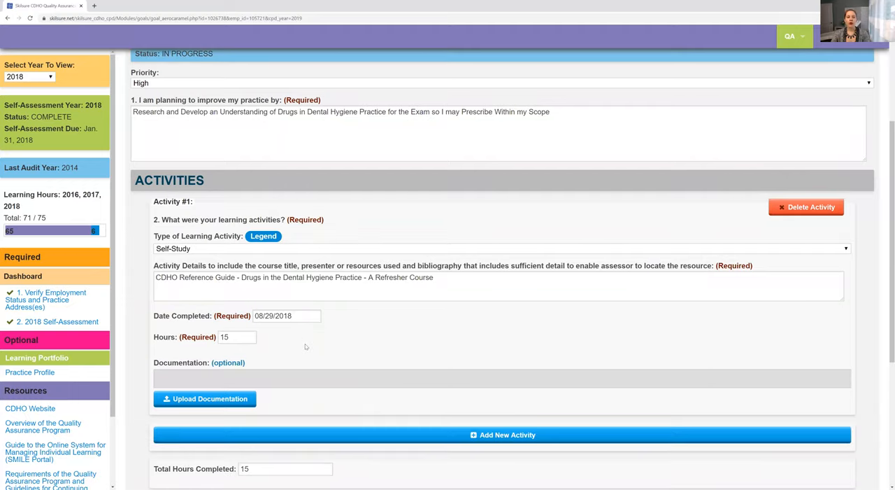
{"action": "mouse_move", "coordinate": [301, 314]}
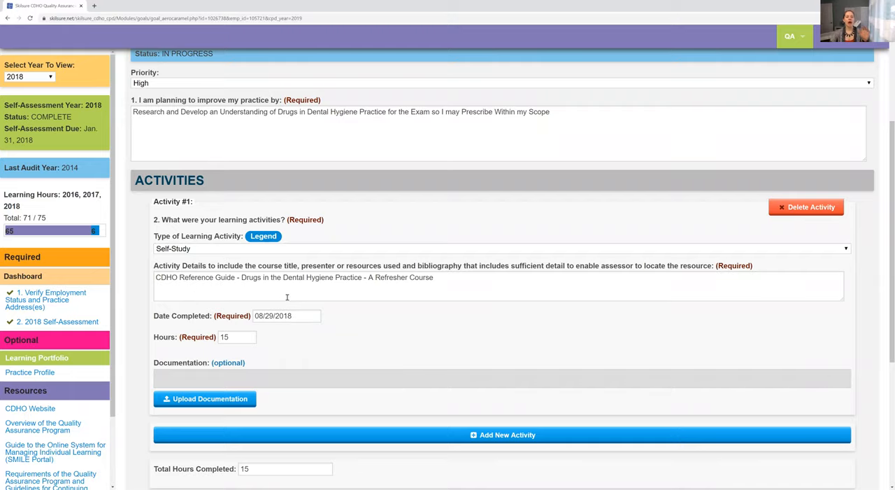
{"action": "scroll", "scroll_direction": "down", "scroll_amount": 3}
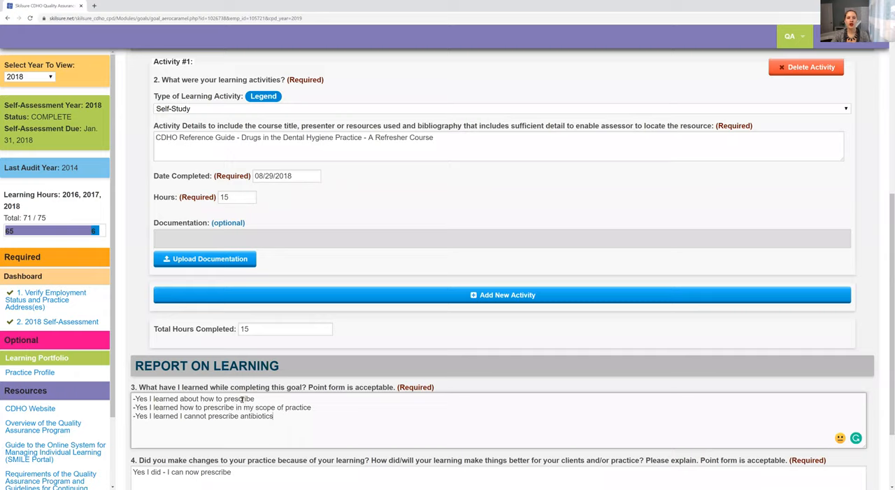
{"action": "mouse_move", "coordinate": [242, 397]}
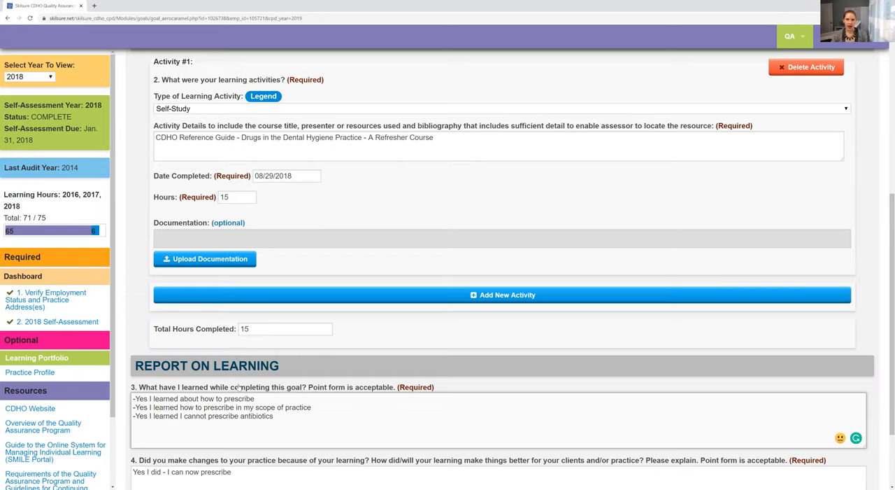
{"action": "mouse_move", "coordinate": [238, 390]}
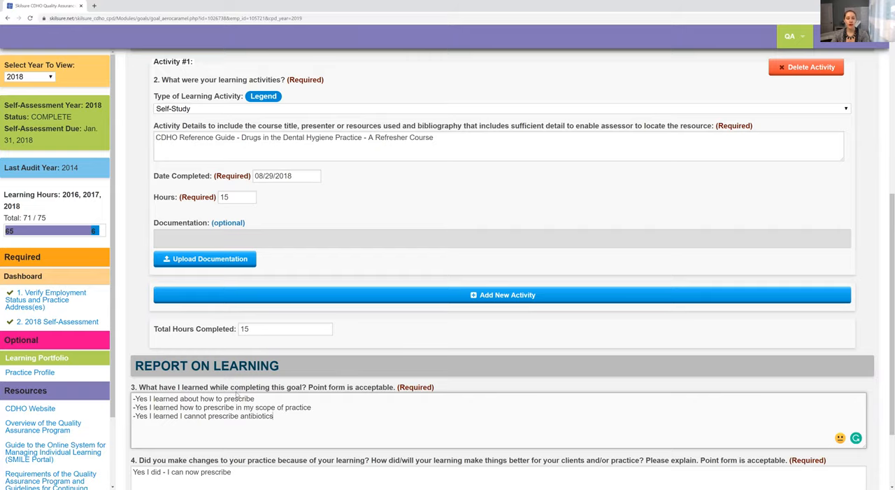
{"action": "scroll", "scroll_direction": "down", "scroll_amount": 3}
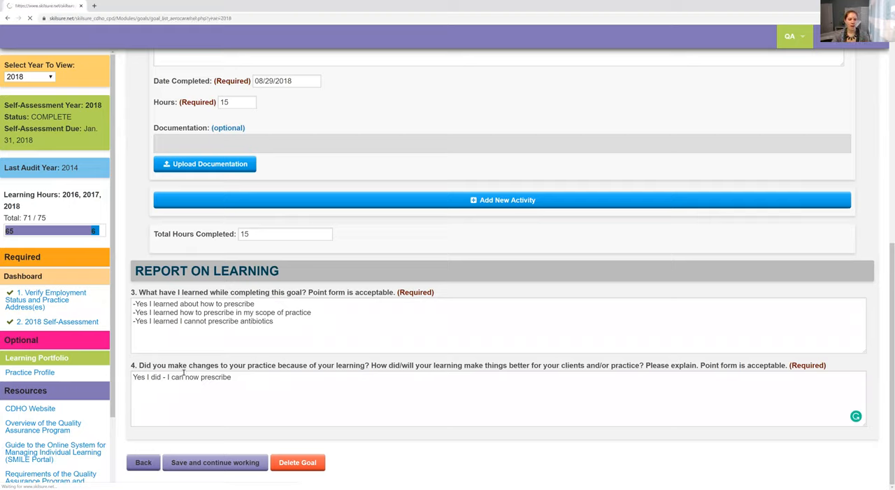
Step: Return to the goals list and open goal 3, Learning More About Chlorhexidine, for viewing and editing
{"action": "left_click", "coordinate": [215, 461]}
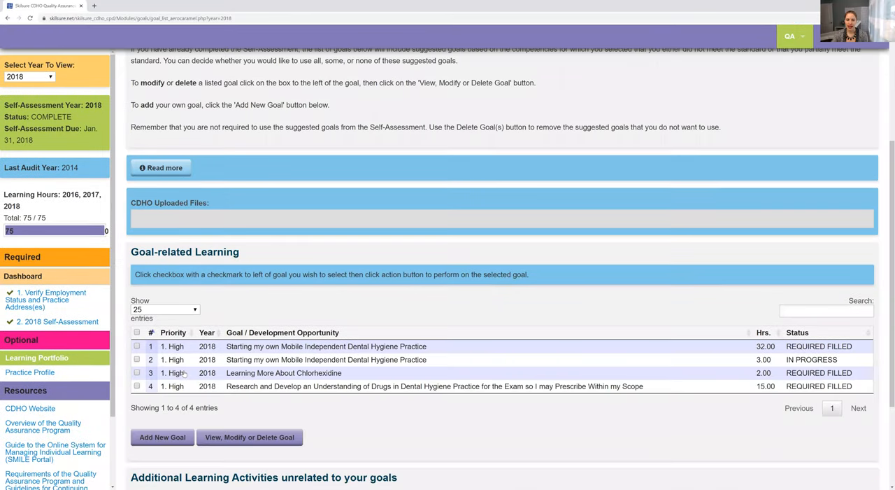
{"action": "scroll", "scroll_direction": "down", "scroll_amount": 3}
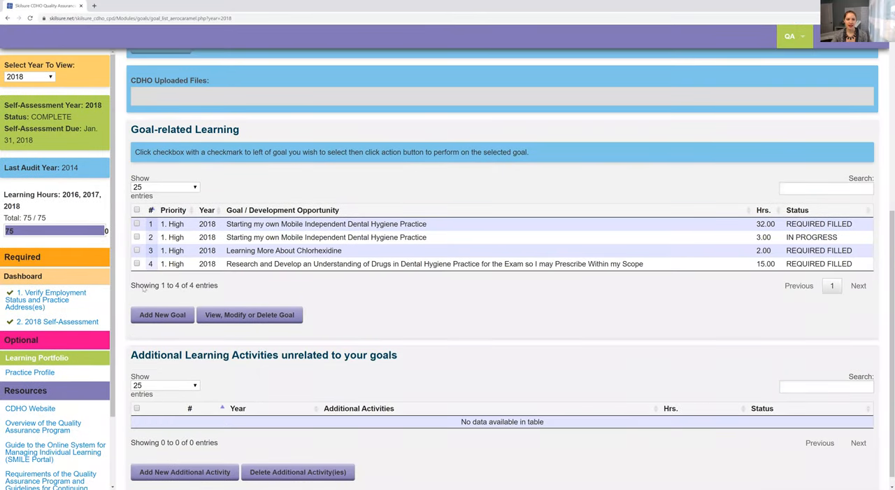
{"action": "left_click", "coordinate": [137, 250]}
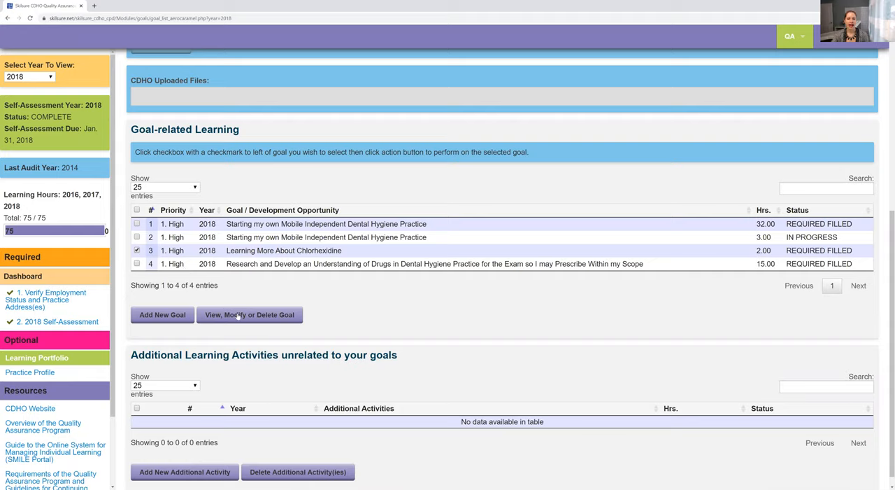
{"action": "left_click", "coordinate": [249, 314]}
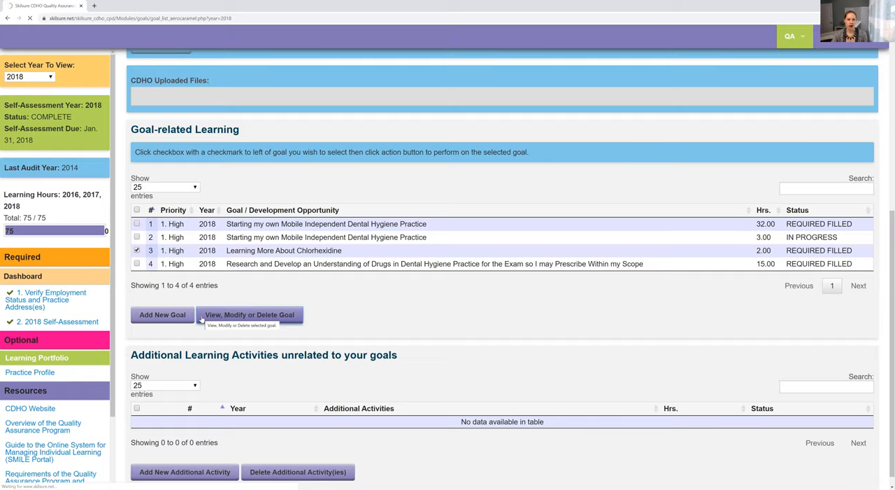
{"action": "left_click", "coordinate": [249, 314]}
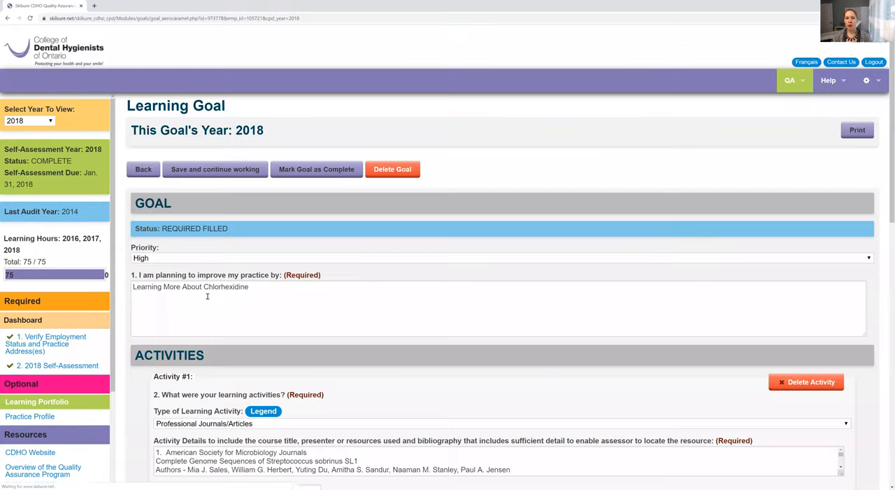
{"action": "scroll", "scroll_direction": "down", "scroll_amount": 3}
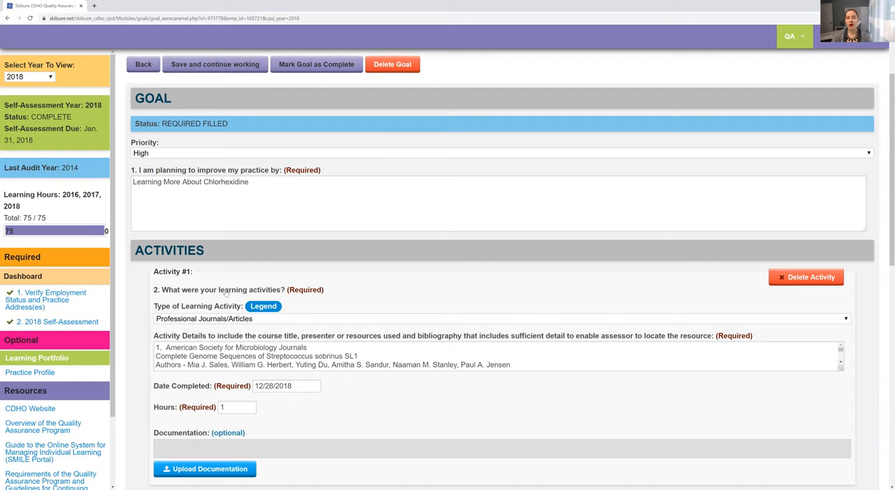
{"action": "scroll", "scroll_direction": "down", "scroll_amount": 3}
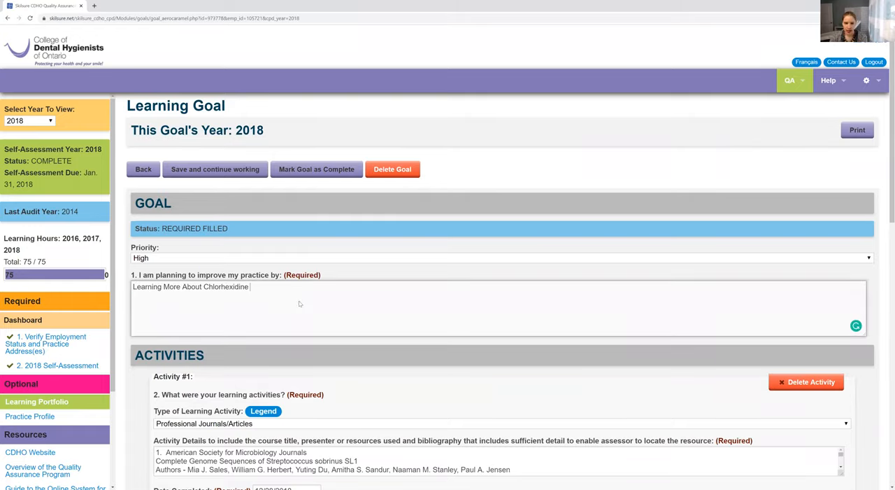
{"action": "scroll", "scroll_direction": "down", "scroll_amount": 3}
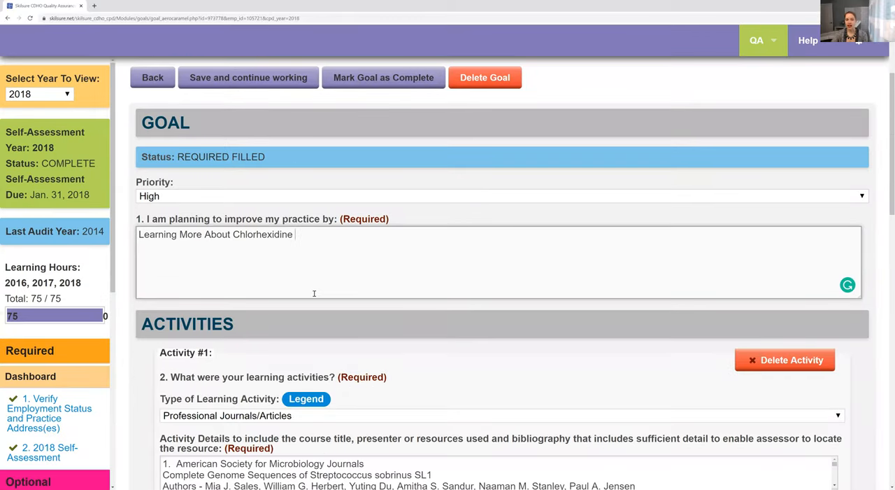
{"action": "mouse_move", "coordinate": [207, 252]}
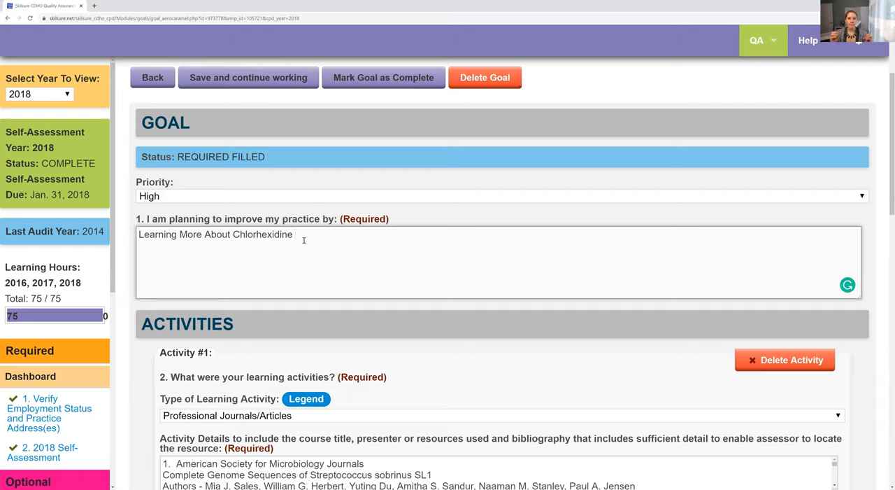
{"action": "scroll", "scroll_direction": "down", "scroll_amount": 3}
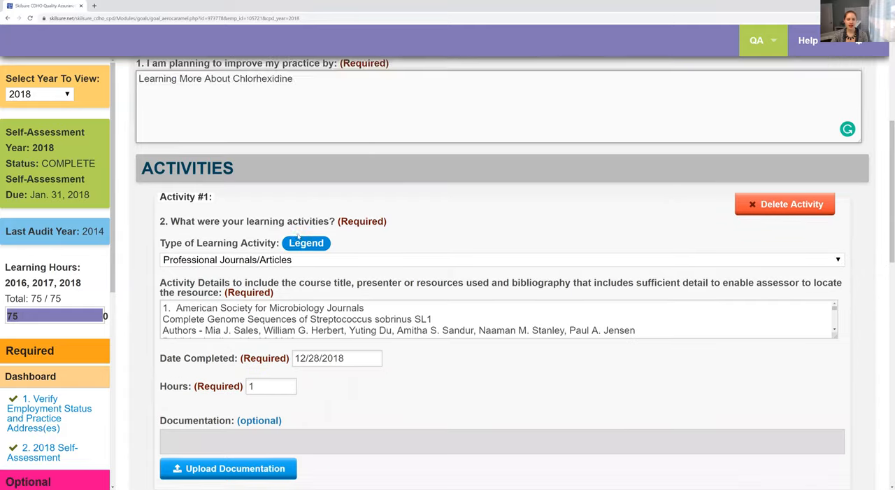
{"action": "scroll", "scroll_direction": "down", "scroll_amount": 3}
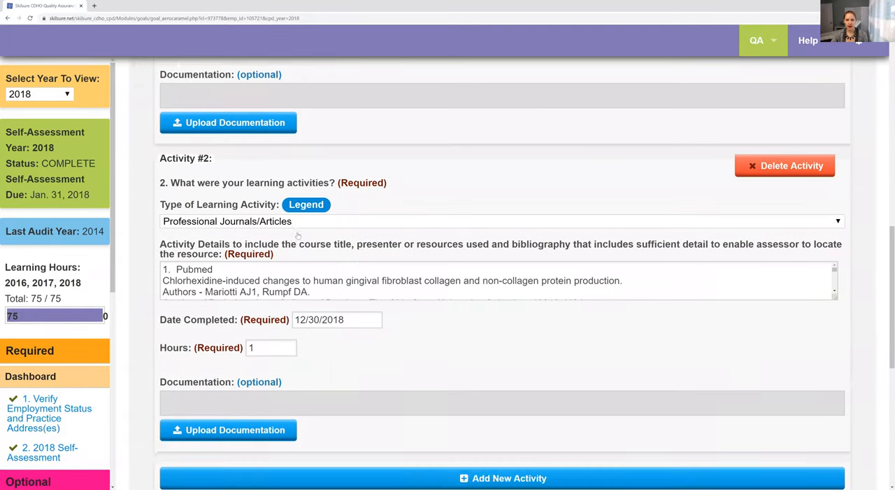
{"action": "scroll", "scroll_direction": "down", "scroll_amount": 3}
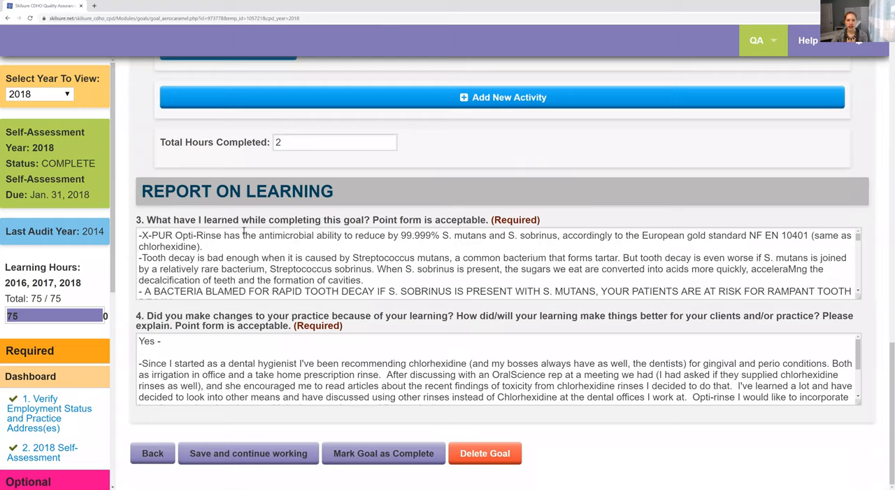
{"action": "double_click", "coordinate": [157, 235]}
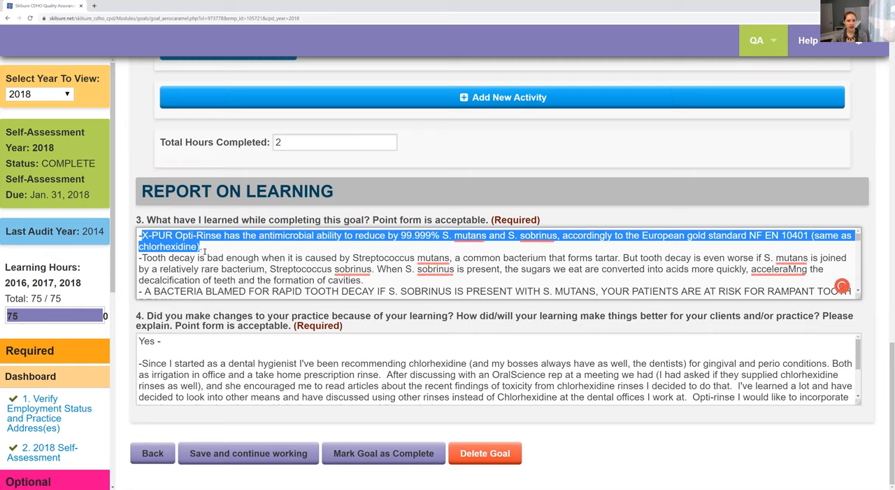
{"action": "scroll", "scroll_direction": "down", "scroll_amount": 3}
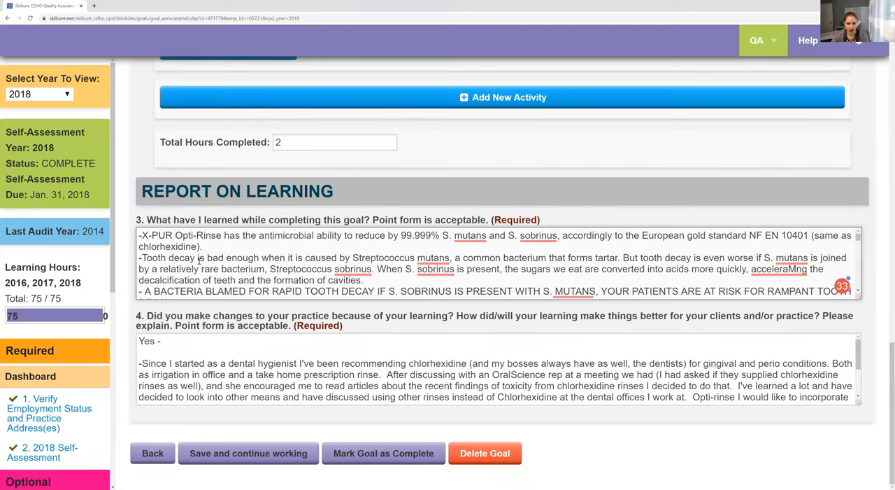
{"action": "scroll", "scroll_direction": "down", "scroll_amount": 3}
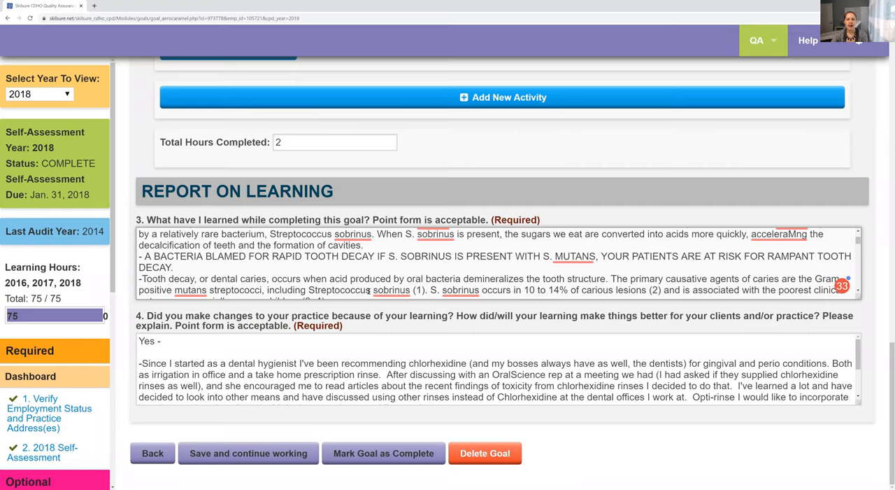
{"action": "scroll", "scroll_direction": "down", "scroll_amount": 3}
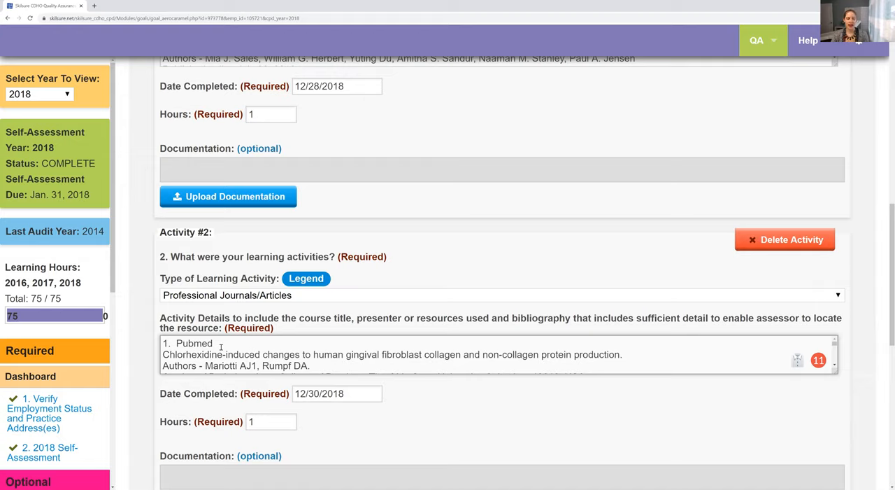
{"action": "scroll", "scroll_direction": "down", "scroll_amount": 3}
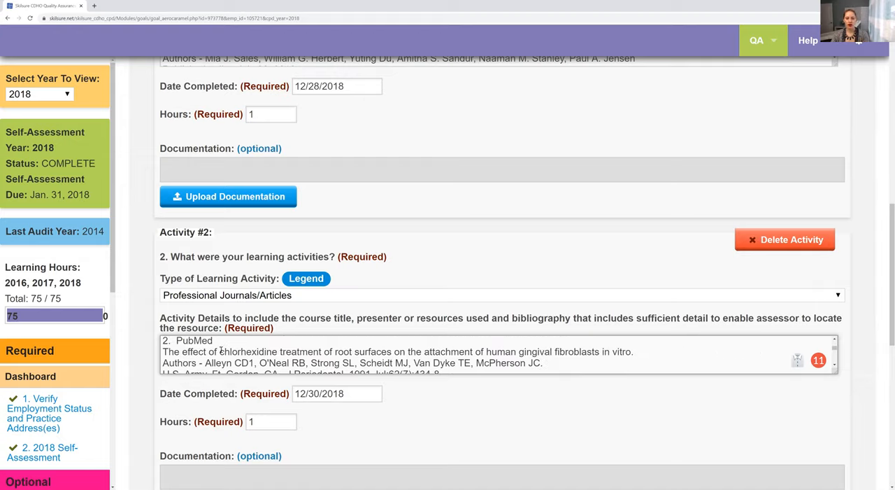
{"action": "scroll", "scroll_direction": "down", "scroll_amount": 3}
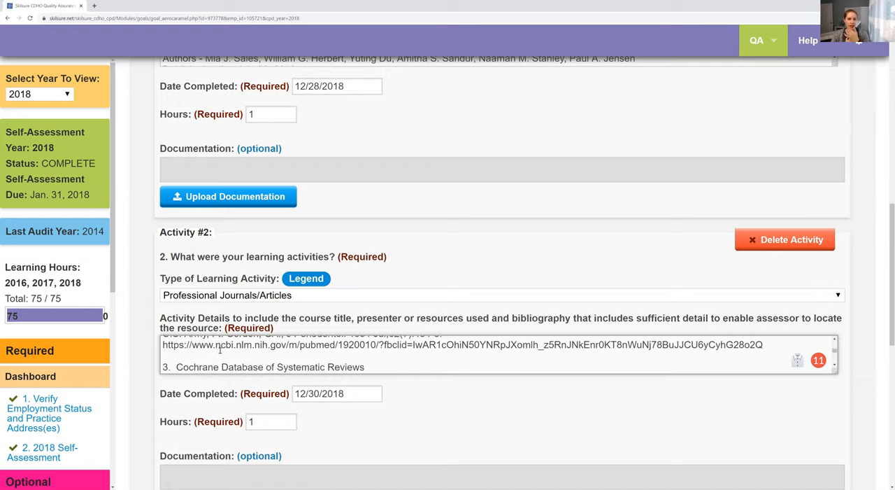
{"action": "scroll", "scroll_direction": "down", "scroll_amount": 3}
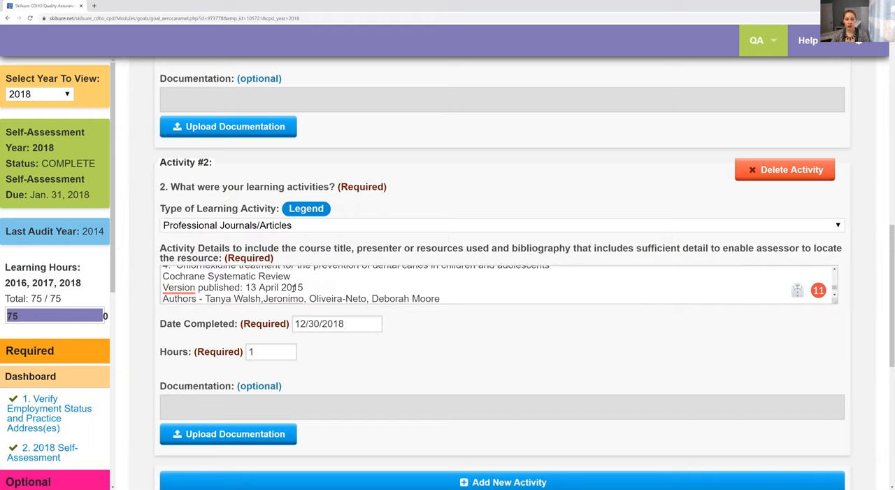
{"action": "scroll", "scroll_direction": "down", "scroll_amount": 3}
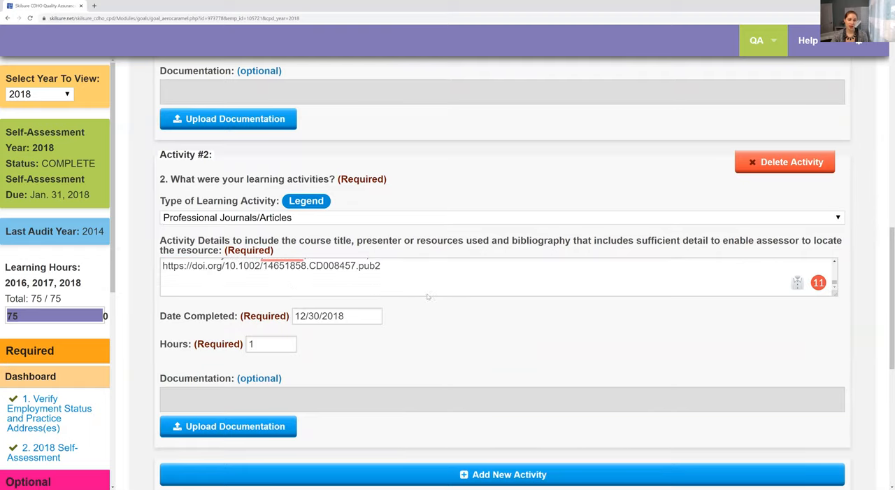
{"action": "scroll", "scroll_direction": "down", "scroll_amount": 3}
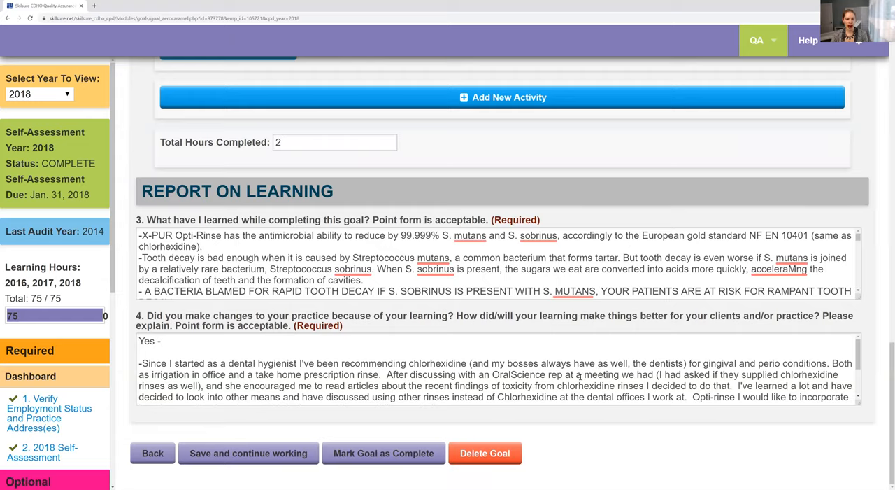
Step: Save the Chlorhexidine goal with Save and continue working, getting the Saved Successfully confirmation
{"action": "scroll", "scroll_direction": "down", "scroll_amount": 3}
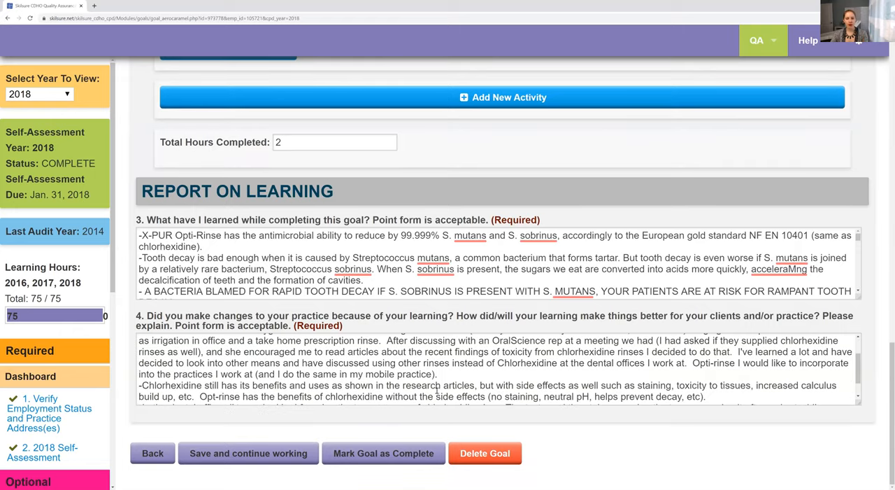
{"action": "scroll", "scroll_direction": "down", "scroll_amount": 3}
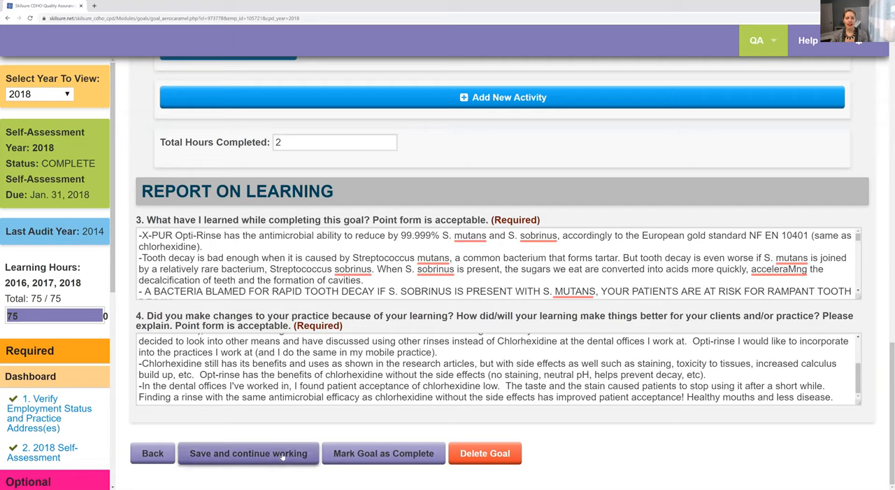
{"action": "left_click", "coordinate": [248, 453]}
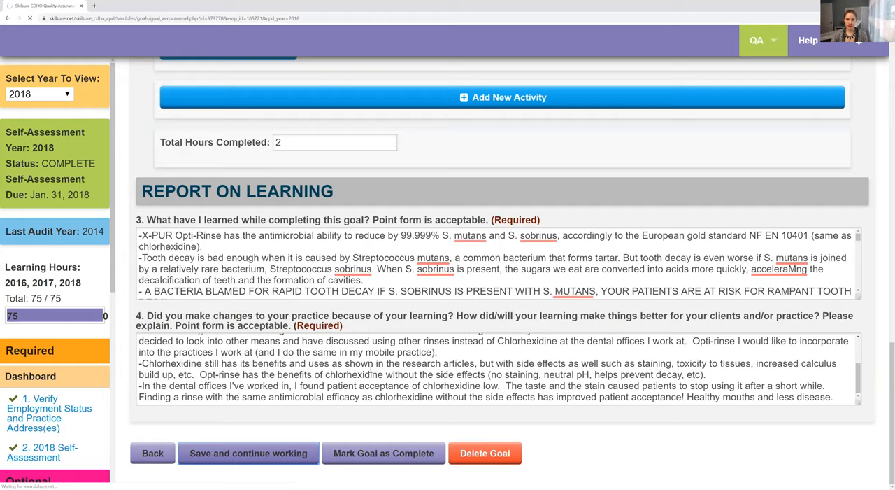
{"action": "left_click", "coordinate": [249, 454]}
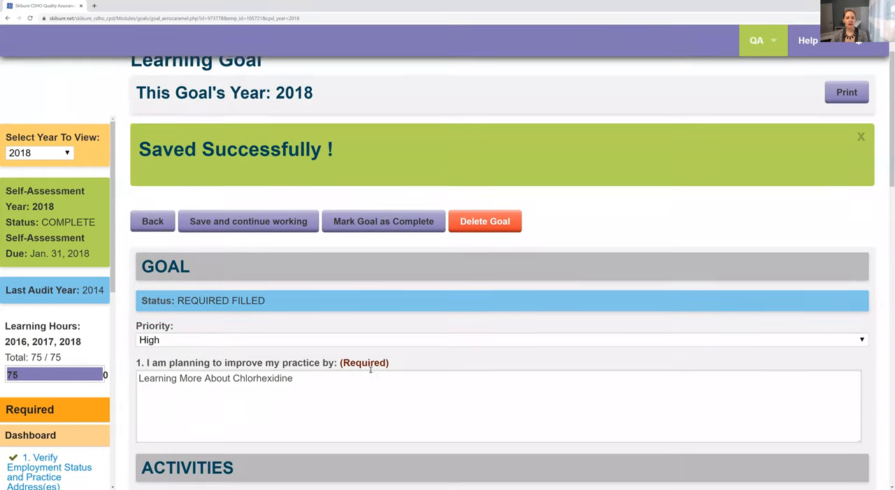